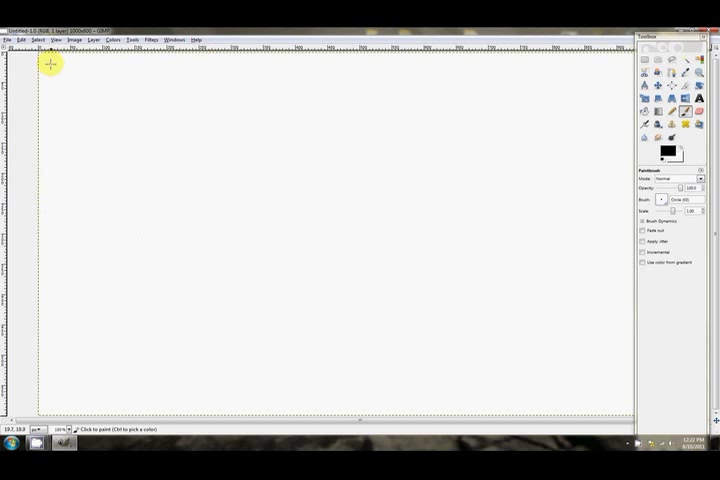
pyautogui.moveTo(62, 92)
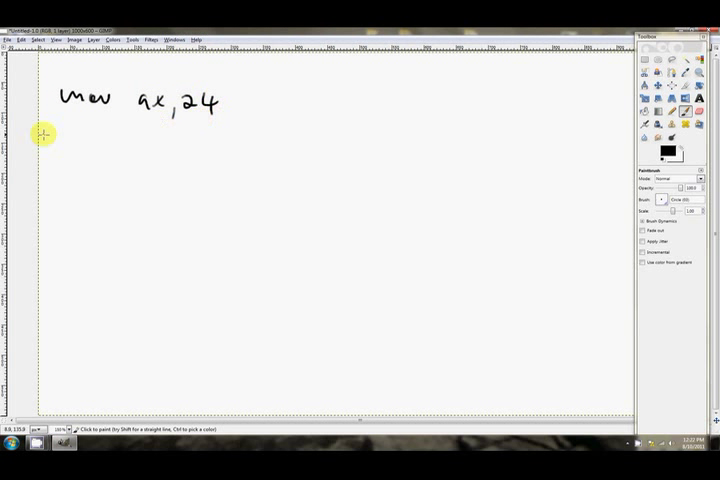
# Handwrite 'mov ax, 24' in black near the top-left of the canvas
pyautogui.moveTo(64, 144); pyautogui.dragTo(144, 148)
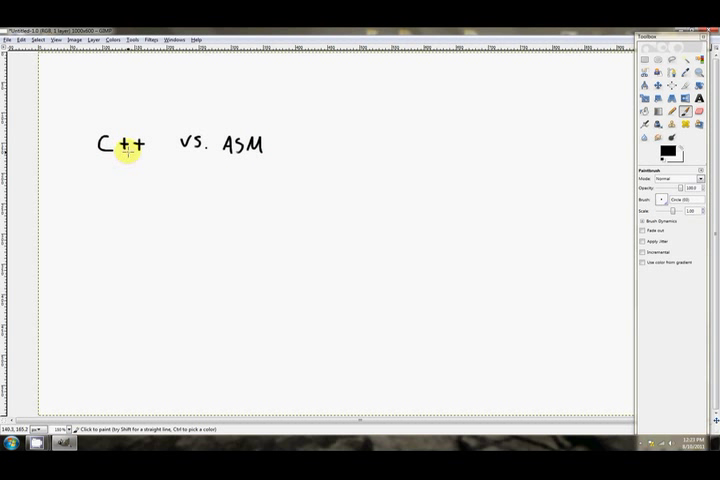
pyautogui.moveTo(226, 156)
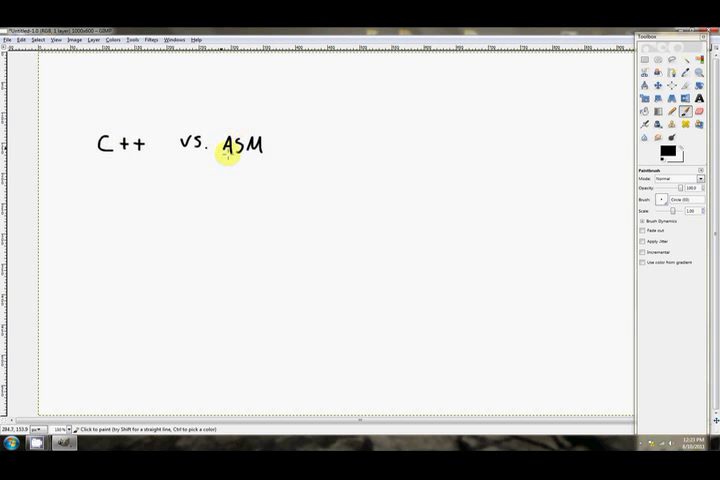
pyautogui.moveTo(228, 158)
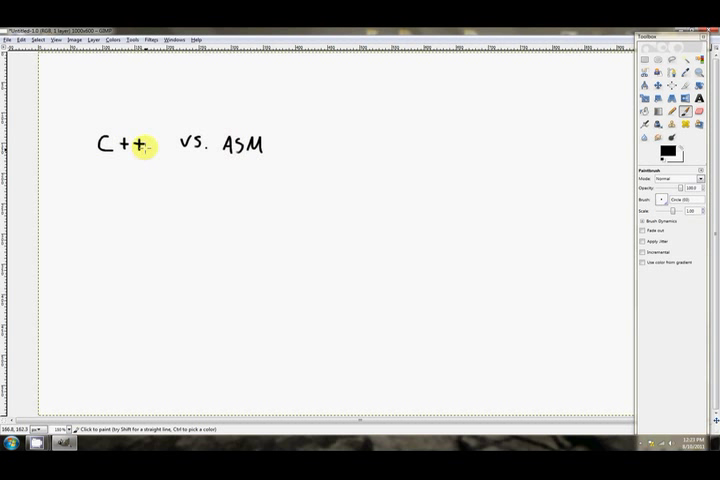
pyautogui.moveTo(228, 162)
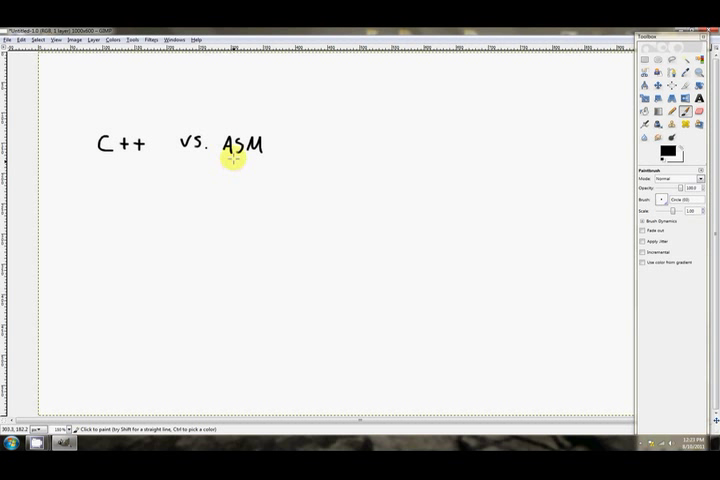
pyautogui.moveTo(228, 158)
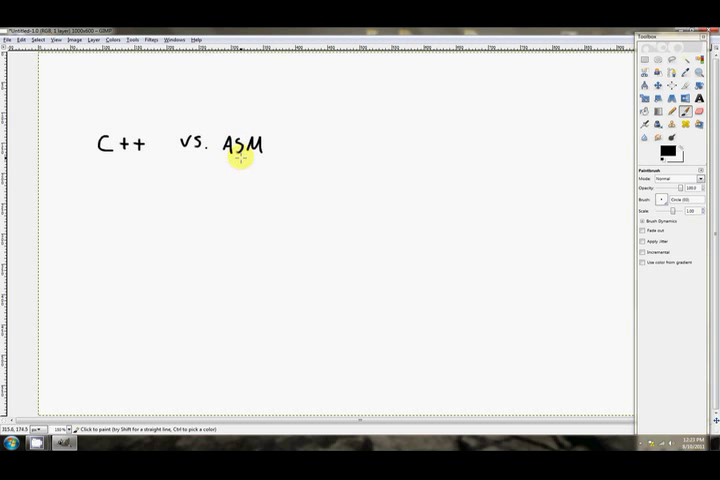
pyautogui.moveTo(236, 162)
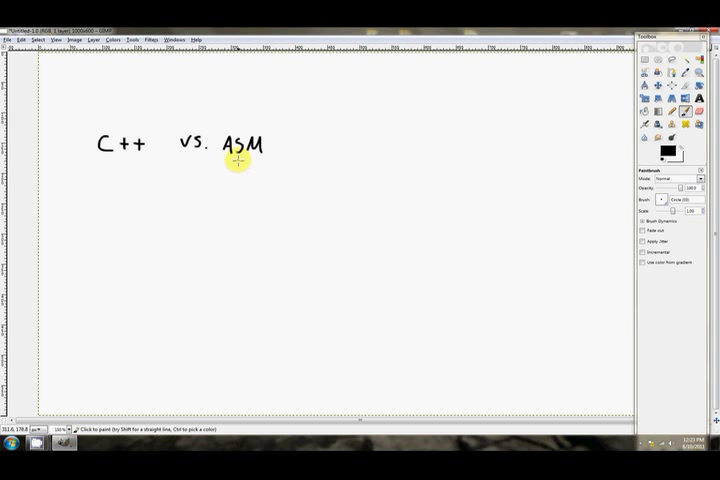
pyautogui.moveTo(114, 128)
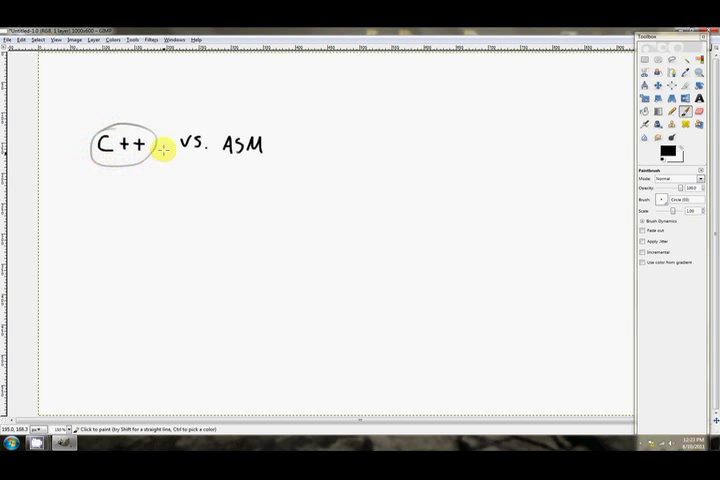
pyautogui.moveTo(206, 160)
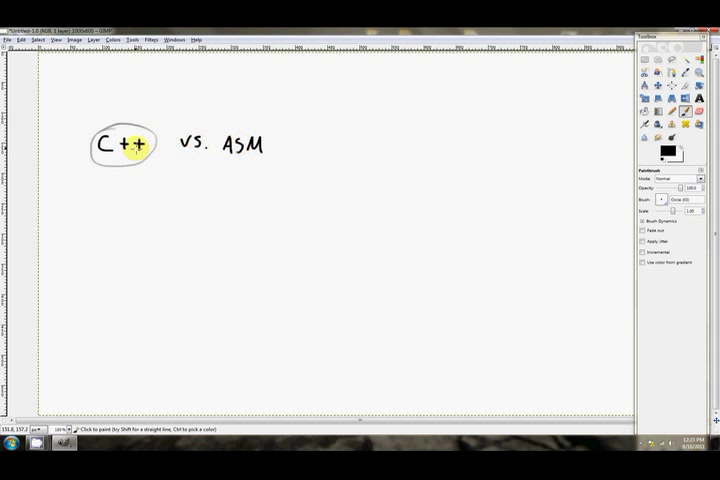
pyautogui.moveTo(228, 164)
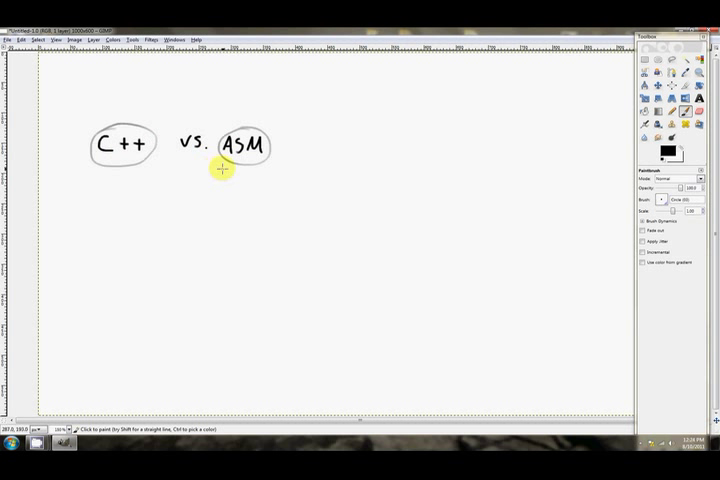
# Sketch freehand ovals around the 'C++' and 'ASM' words of the heading
pyautogui.click(232, 152)
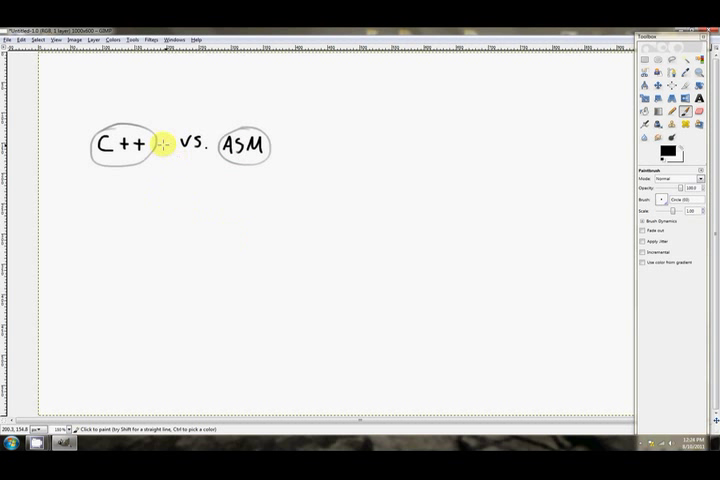
pyautogui.moveTo(176, 176)
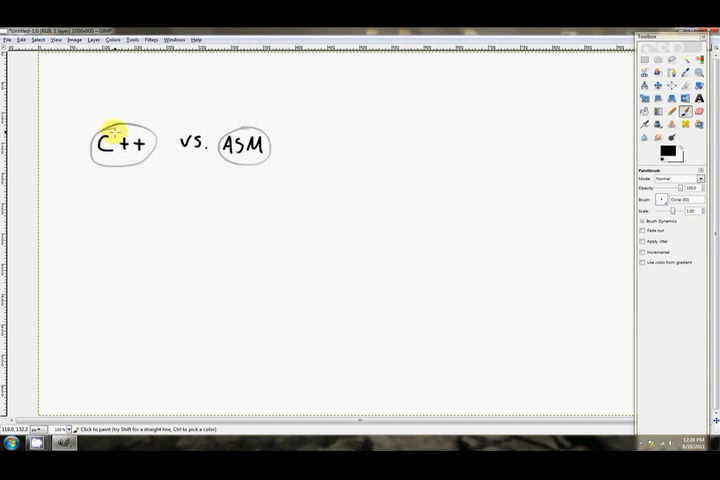
pyautogui.moveTo(108, 142); pyautogui.dragTo(130, 146)
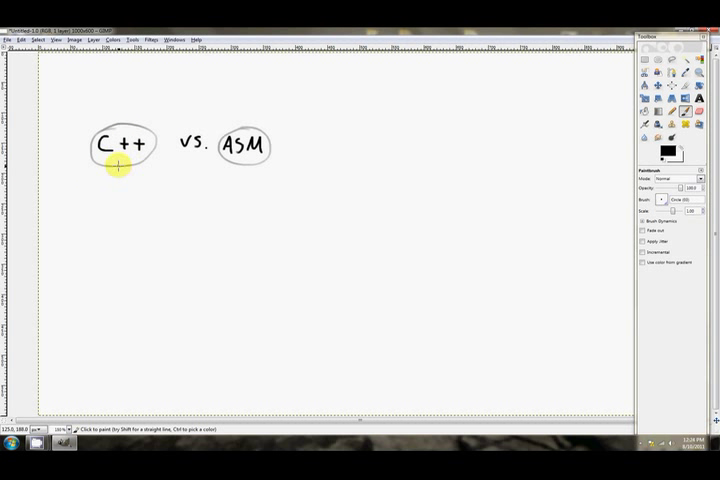
pyautogui.moveTo(120, 168)
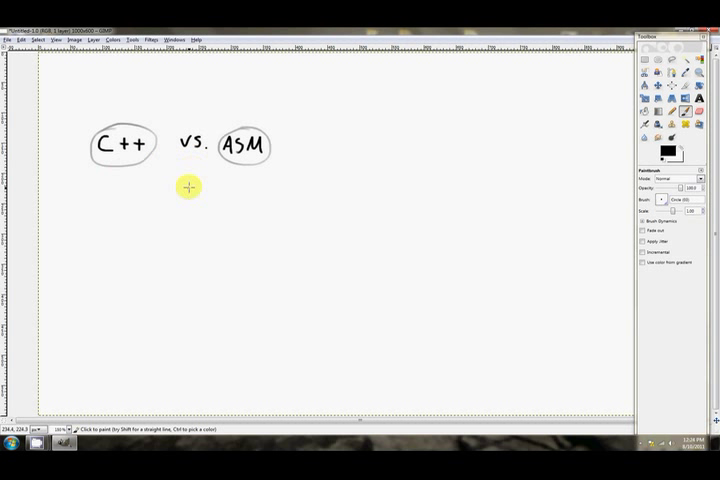
pyautogui.moveTo(144, 162)
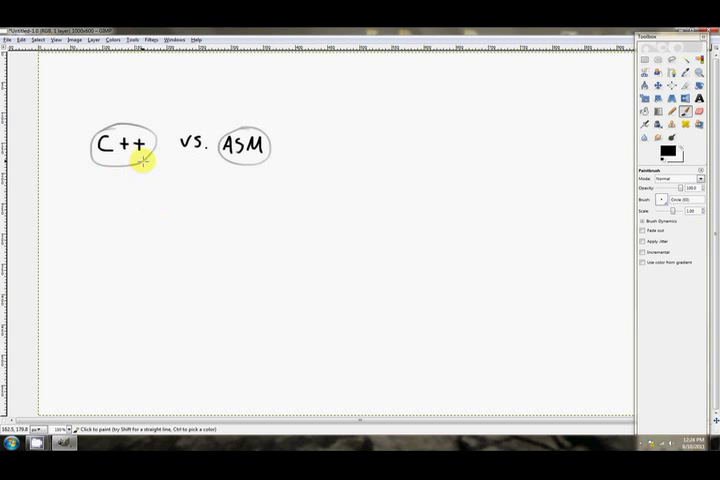
pyautogui.moveTo(218, 172)
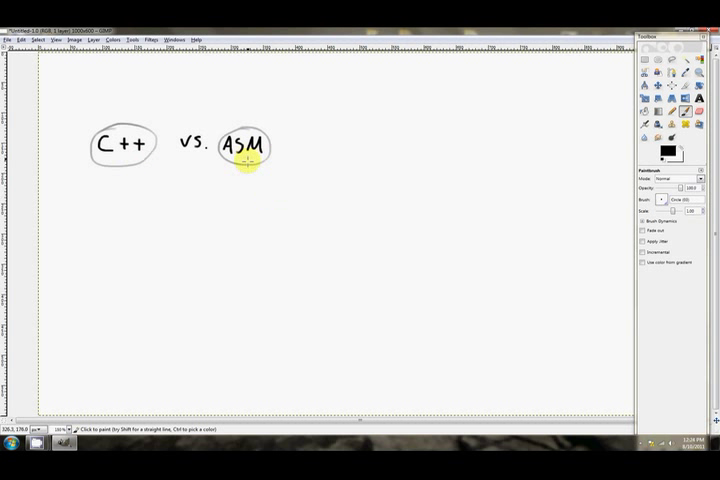
pyautogui.click(130, 144)
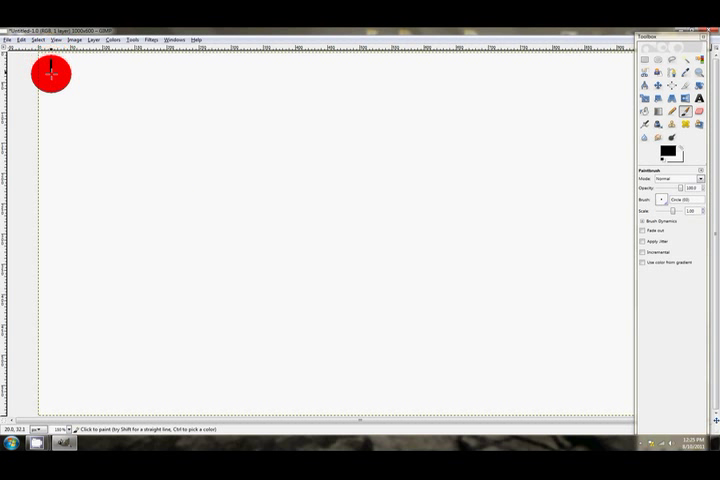
# Draw the rectangular outline of the application window on the cleared board
pyautogui.moveTo(48, 62); pyautogui.dragTo(52, 312)
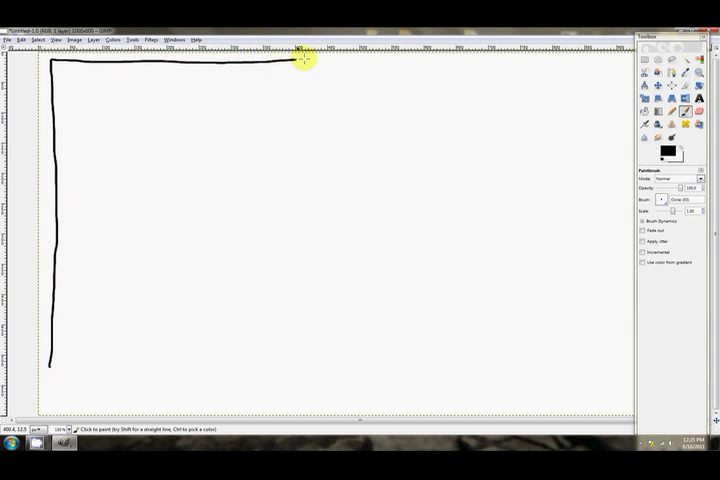
pyautogui.moveTo(300, 62); pyautogui.dragTo(540, 64)
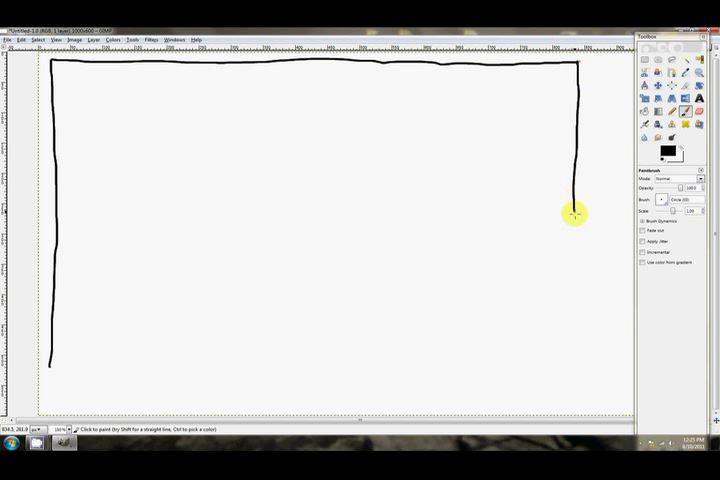
pyautogui.moveTo(572, 210); pyautogui.dragTo(572, 274)
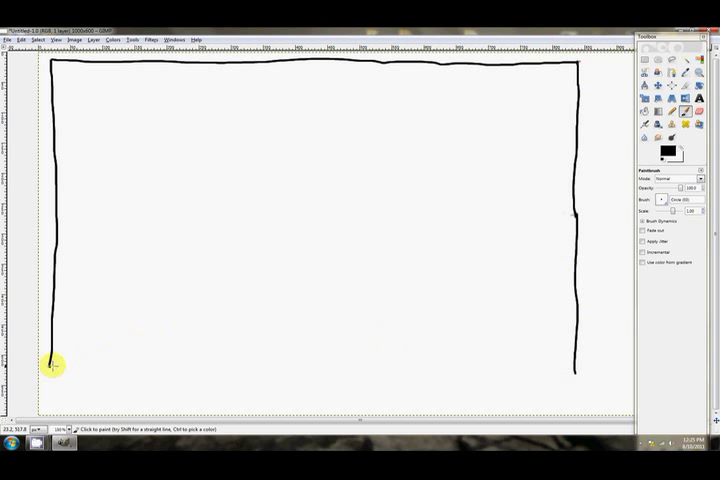
pyautogui.moveTo(52, 364); pyautogui.dragTo(358, 376)
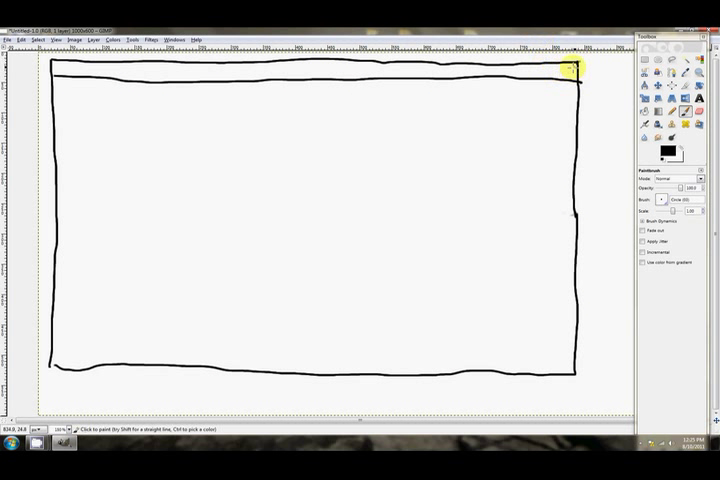
# Add the close X, the File menu with Open and Exit, and the inner picture area
pyautogui.click(556, 80)
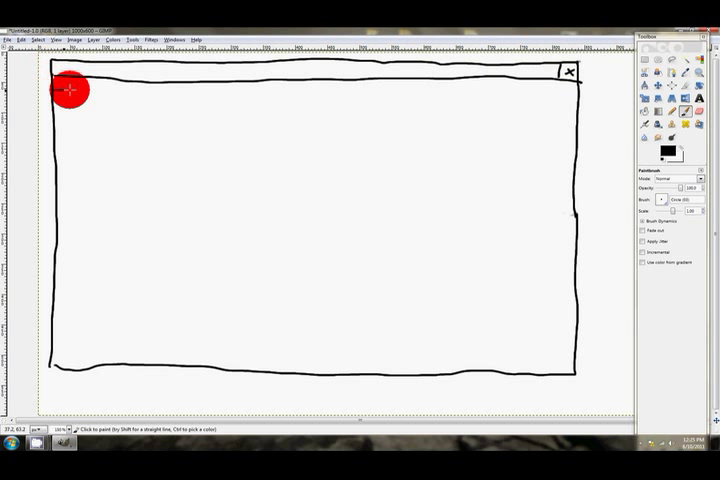
pyautogui.moveTo(70, 90); pyautogui.dragTo(580, 100)
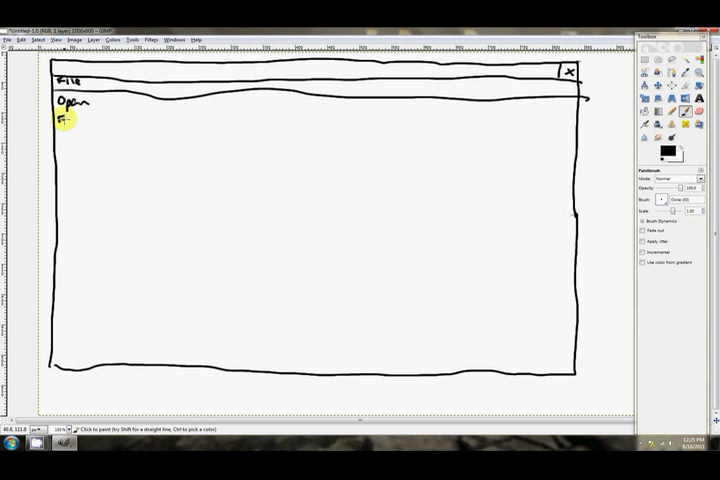
pyautogui.click(90, 128)
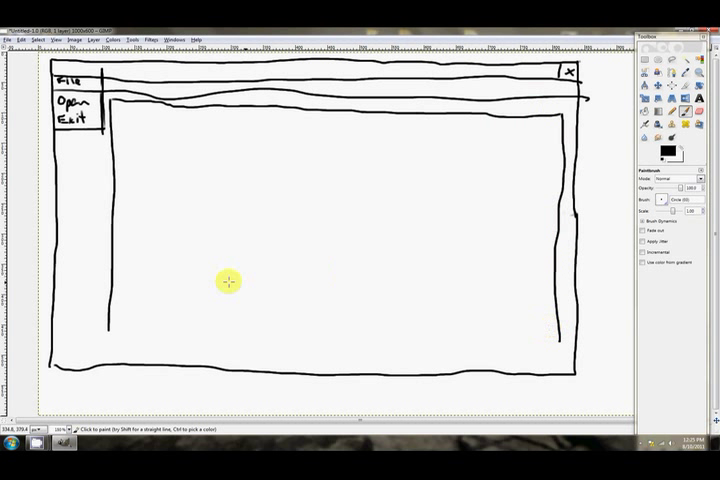
pyautogui.click(236, 328)
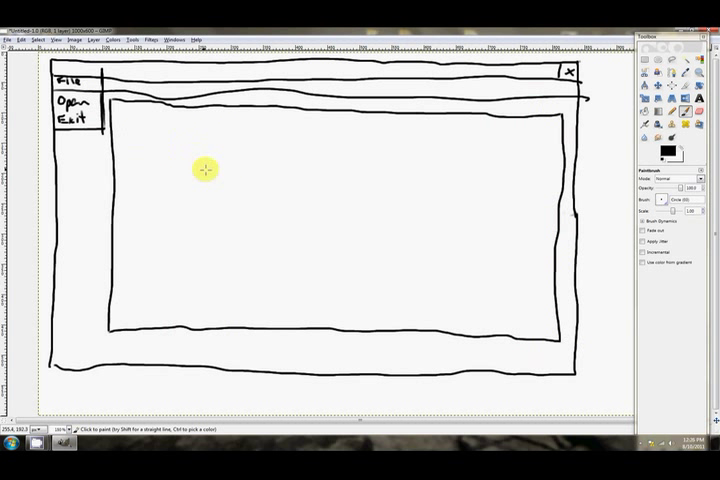
# Sketch a cartoon bird with body, feathers, feet and smiling face in the picture area
pyautogui.moveTo(236, 316); pyautogui.dragTo(276, 258)
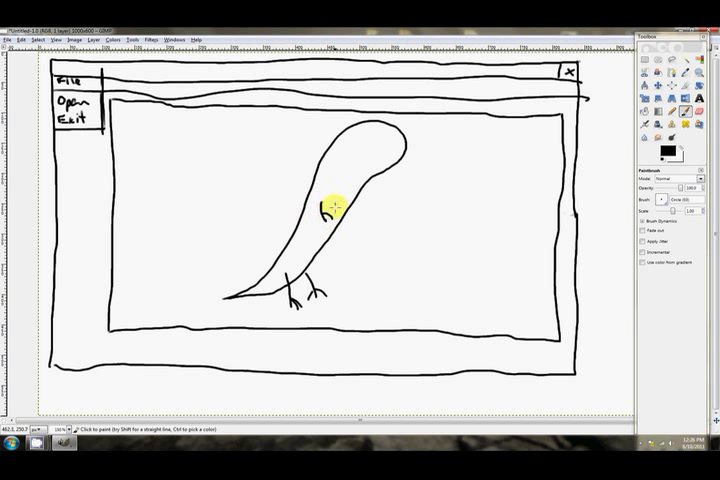
pyautogui.click(376, 138)
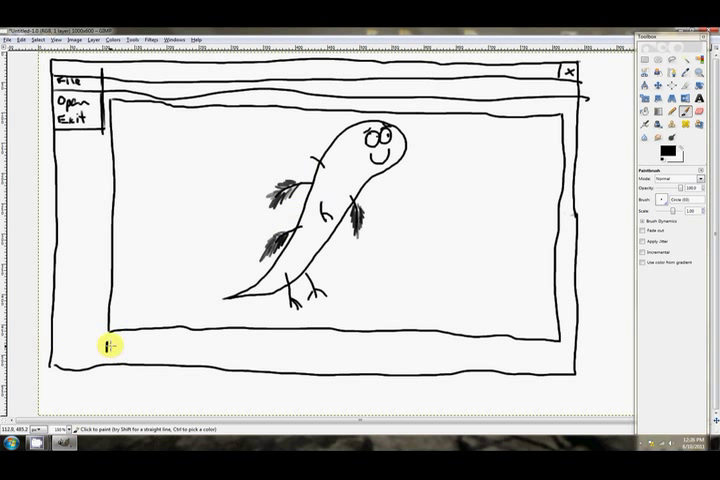
pyautogui.moveTo(516, 350)
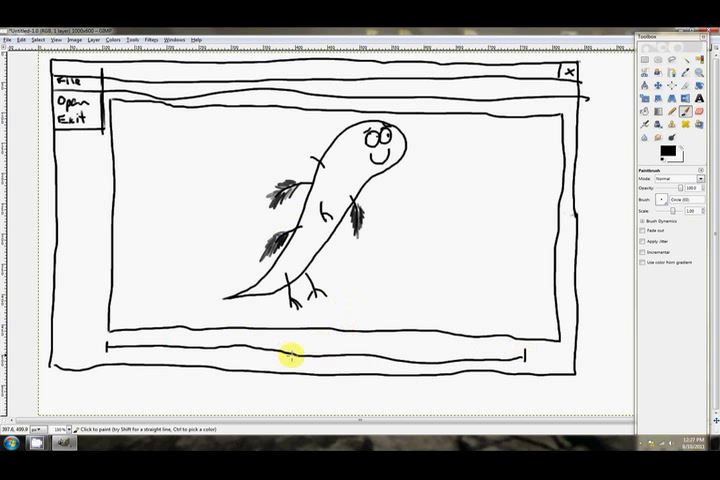
# Mark the zero point on the slider line and write the 256 label at its right end
pyautogui.click(300, 352)
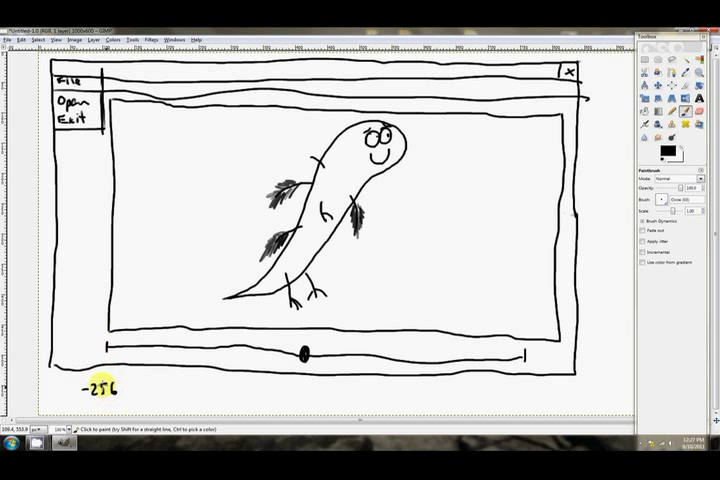
pyautogui.moveTo(360, 336)
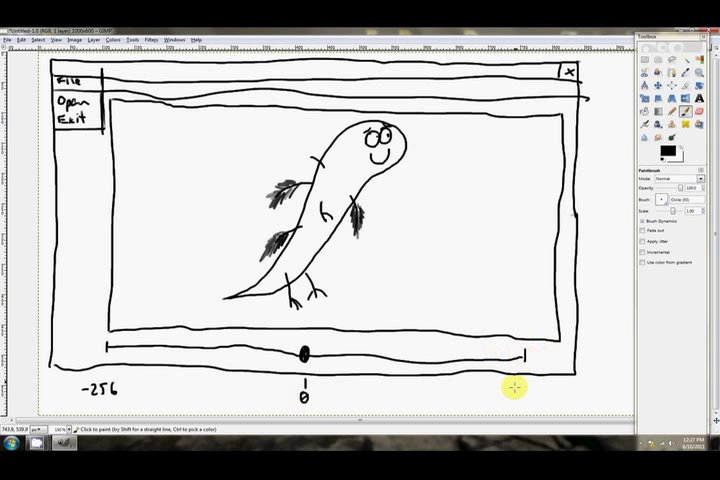
pyautogui.click(520, 384)
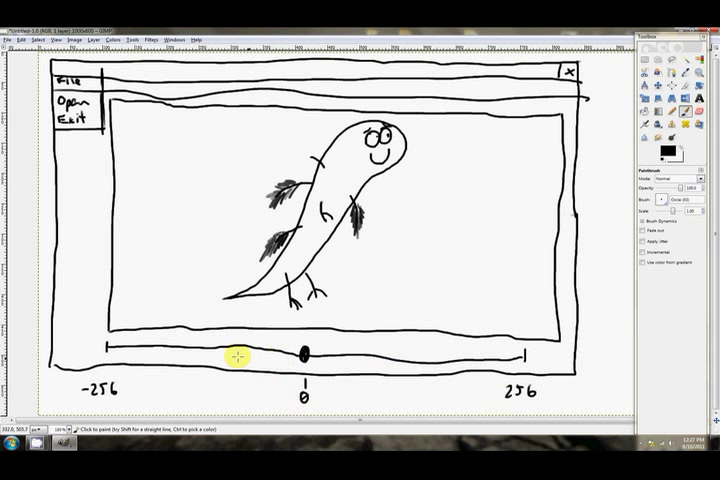
pyautogui.moveTo(338, 392)
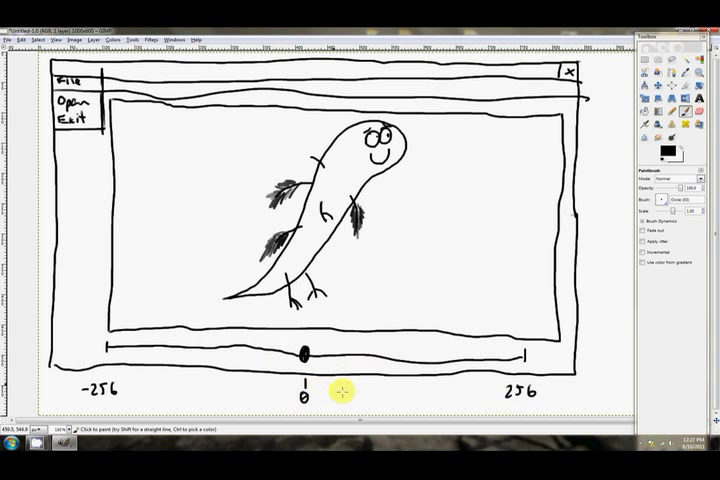
pyautogui.moveTo(364, 384)
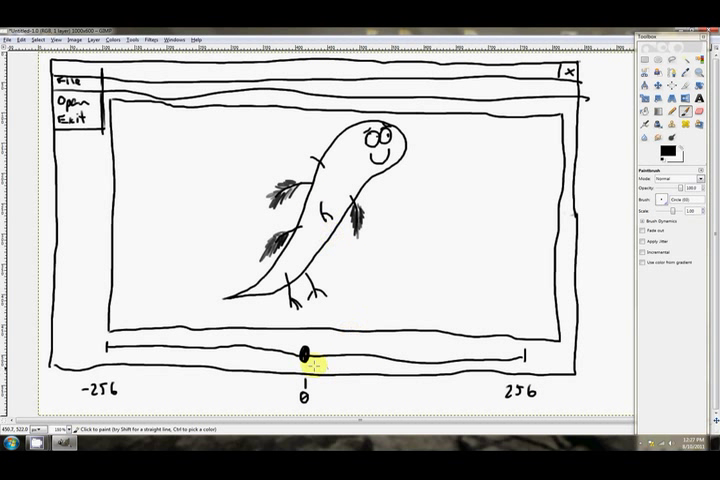
pyautogui.moveTo(504, 276)
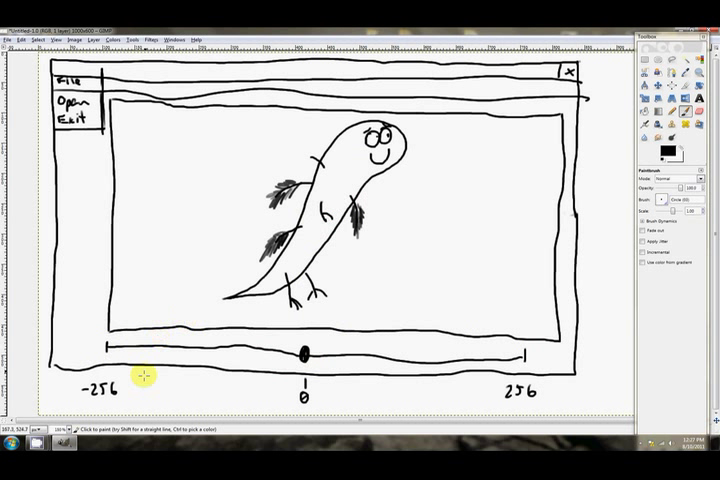
pyautogui.moveTo(162, 128)
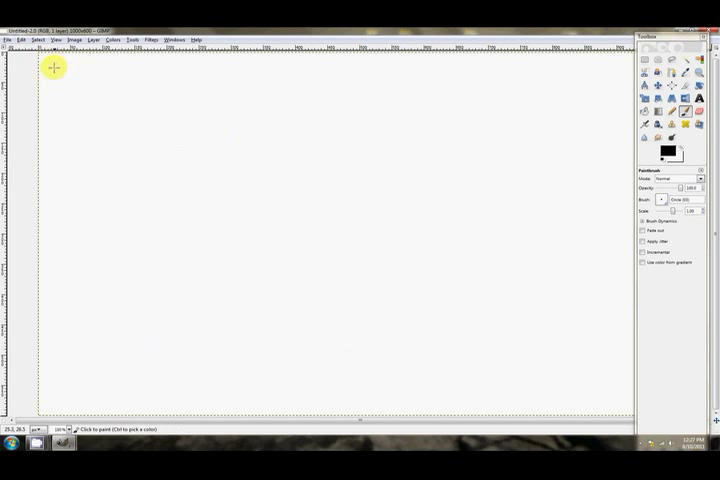
# Handwrite the heading 'CLR – Common Language Runtime' across the top of the page
pyautogui.moveTo(50, 70); pyautogui.dragTo(70, 70)
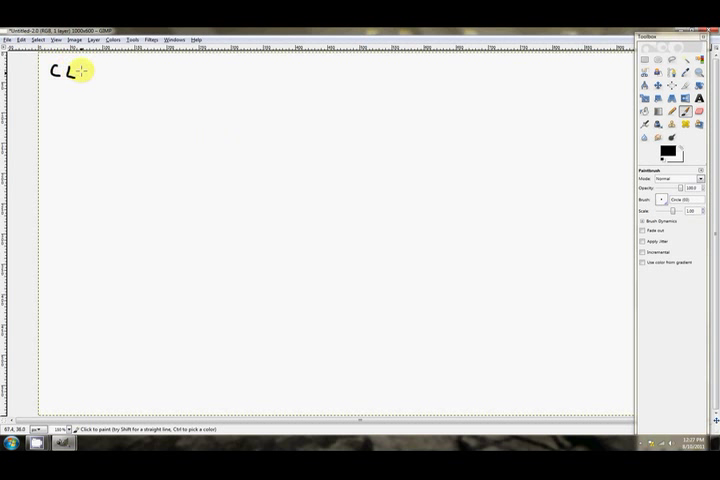
pyautogui.moveTo(70, 72); pyautogui.dragTo(150, 76)
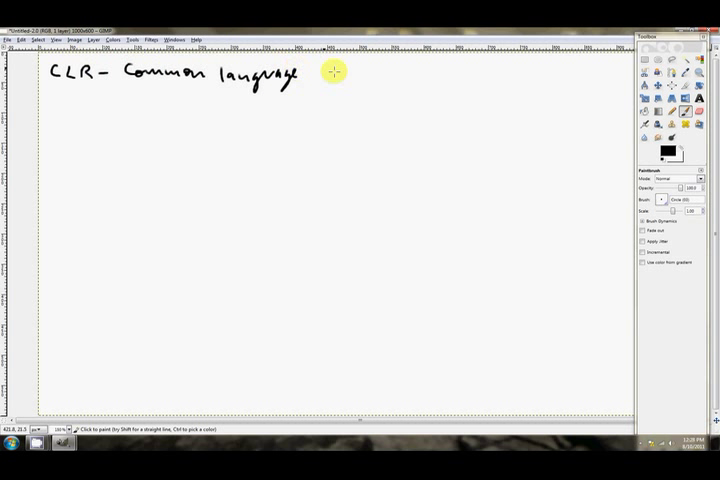
pyautogui.moveTo(320, 76); pyautogui.dragTo(390, 78)
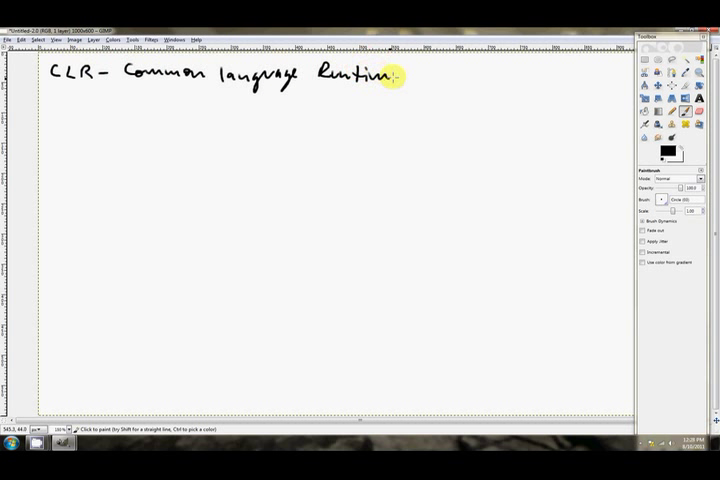
pyautogui.moveTo(76, 76)
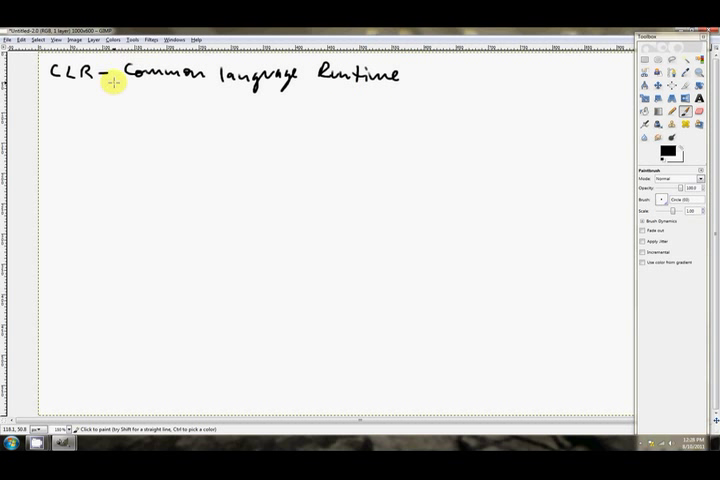
pyautogui.moveTo(116, 78)
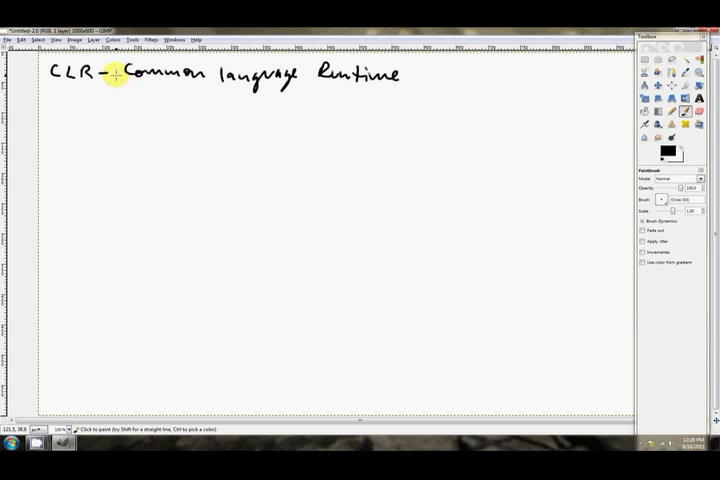
pyautogui.moveTo(260, 104)
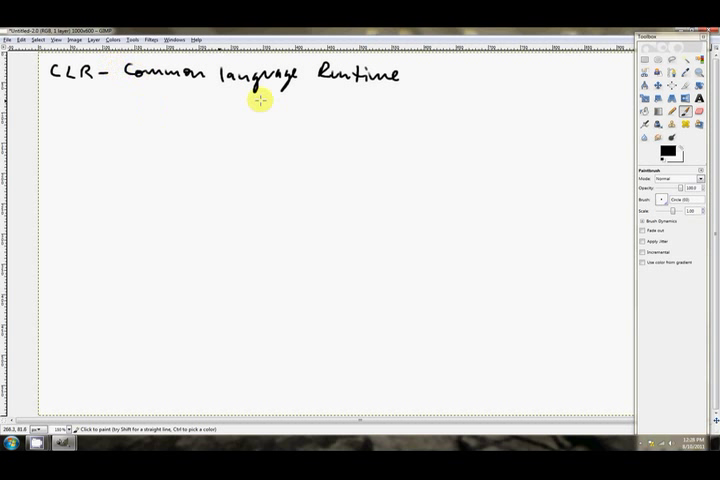
pyautogui.moveTo(136, 52)
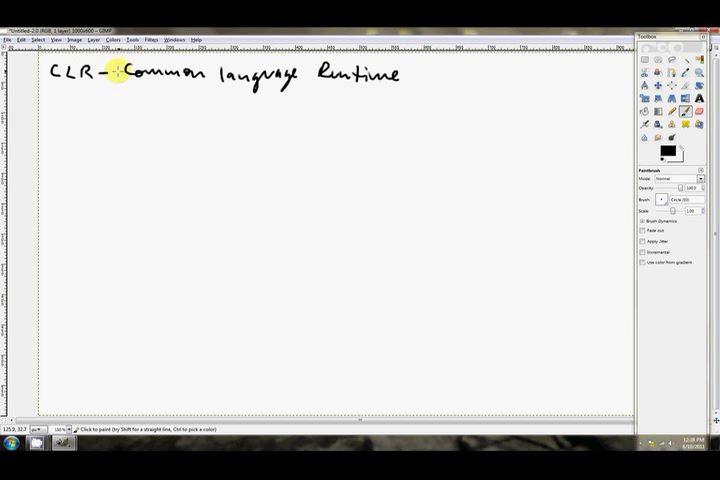
pyautogui.moveTo(404, 88)
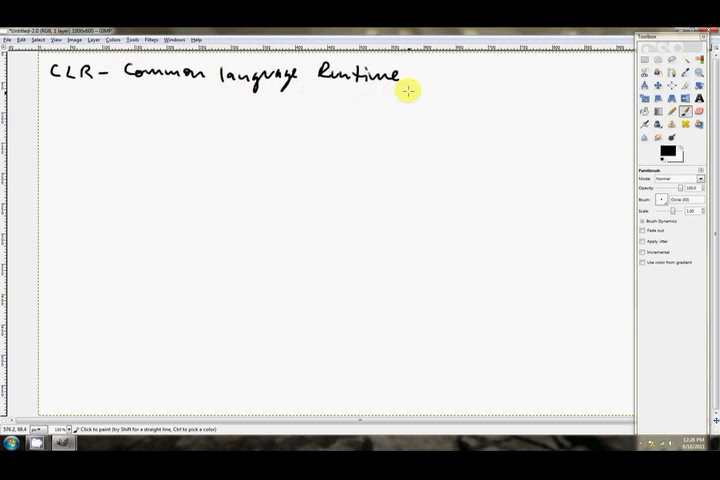
pyautogui.moveTo(404, 78)
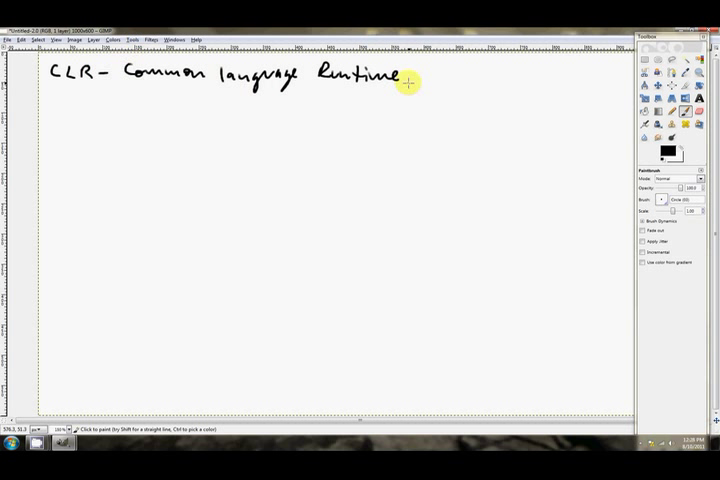
pyautogui.moveTo(216, 84)
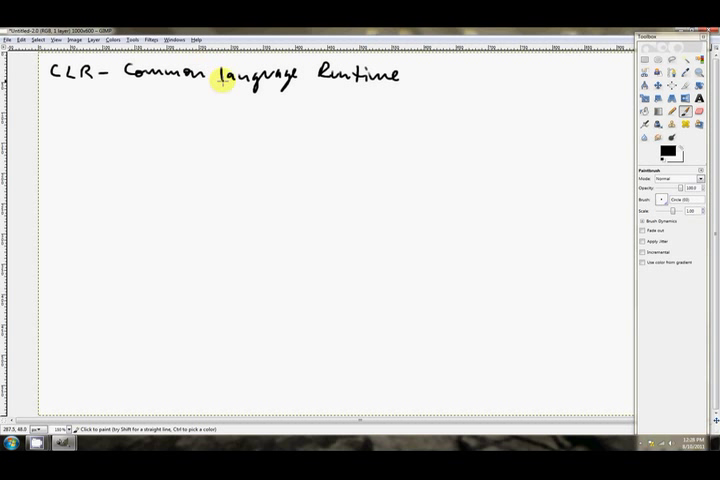
pyautogui.moveTo(96, 96)
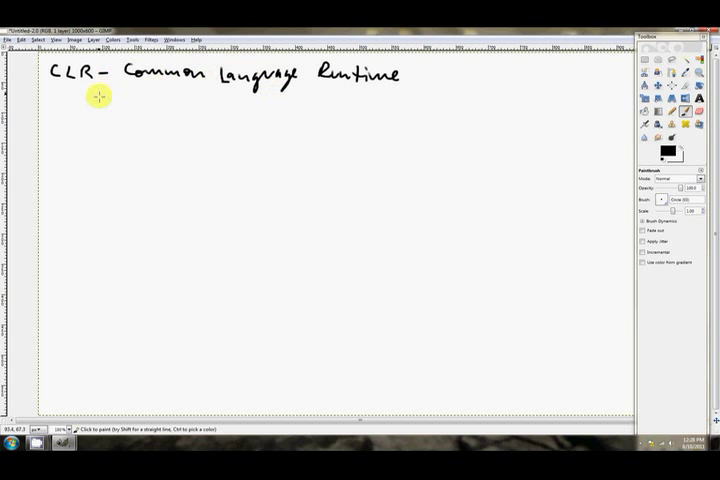
pyautogui.moveTo(72, 80)
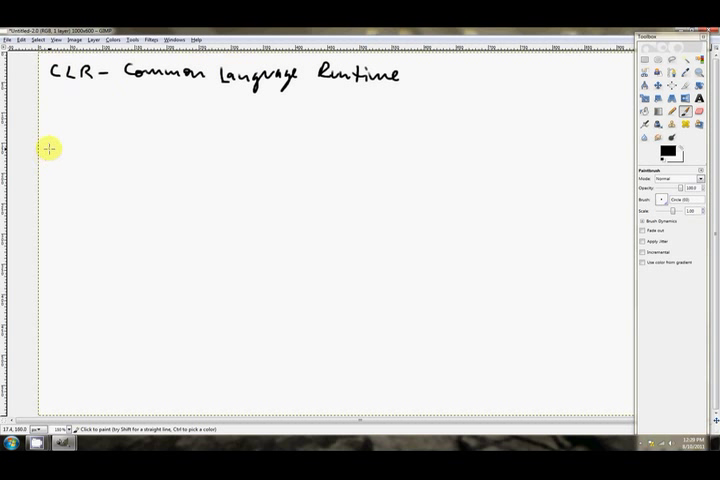
pyautogui.moveTo(48, 136)
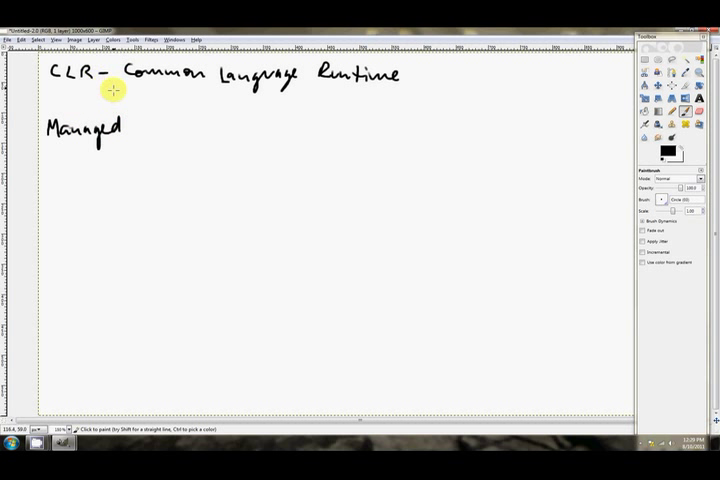
pyautogui.moveTo(120, 128)
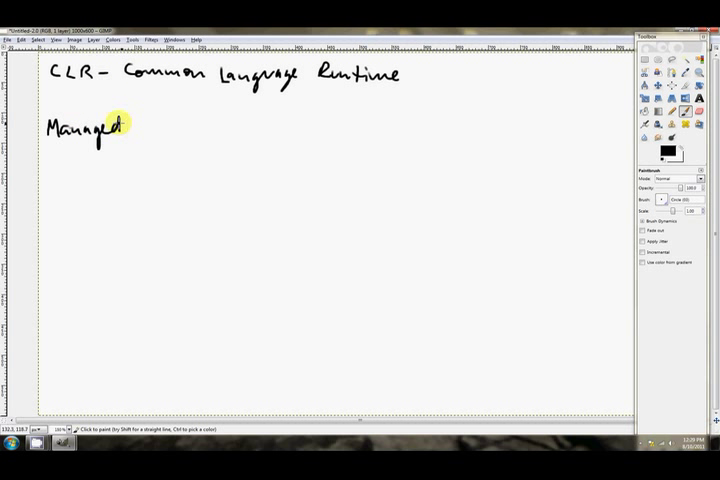
# Write the Managed explanation line, then 'Garbage collector' and 'Handles' beneath it
pyautogui.moveTo(128, 132); pyautogui.dragTo(148, 132)
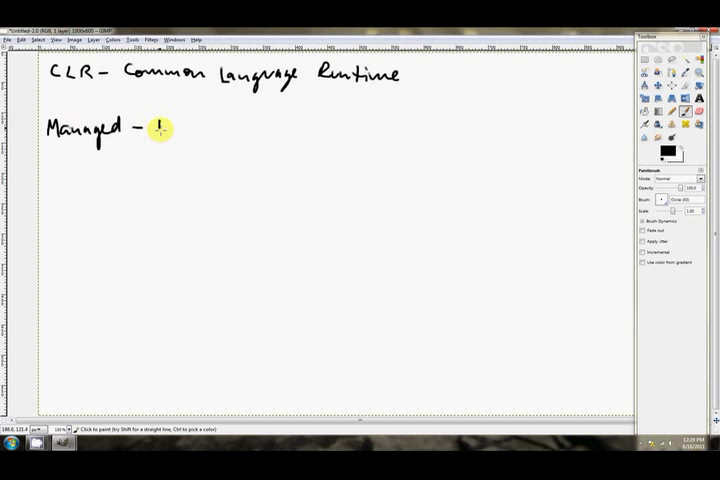
pyautogui.moveTo(156, 128); pyautogui.dragTo(244, 128)
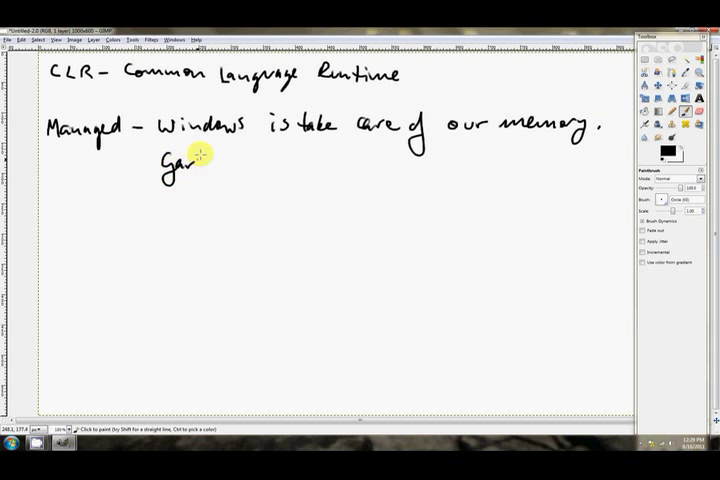
pyautogui.moveTo(196, 164); pyautogui.dragTo(240, 168)
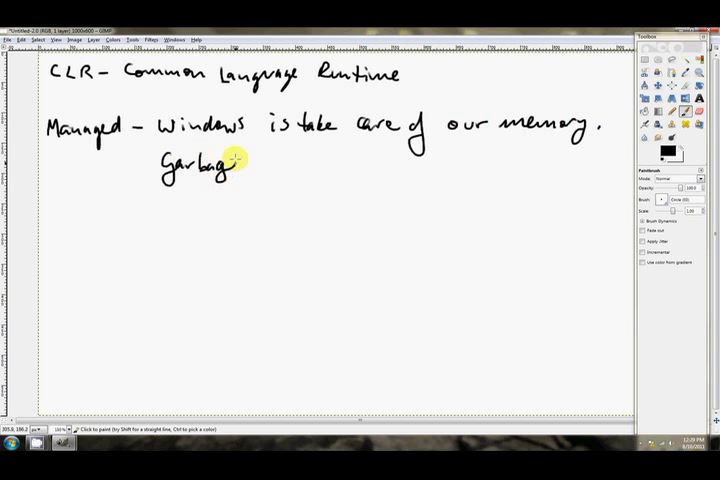
pyautogui.moveTo(250, 164); pyautogui.dragTo(320, 164)
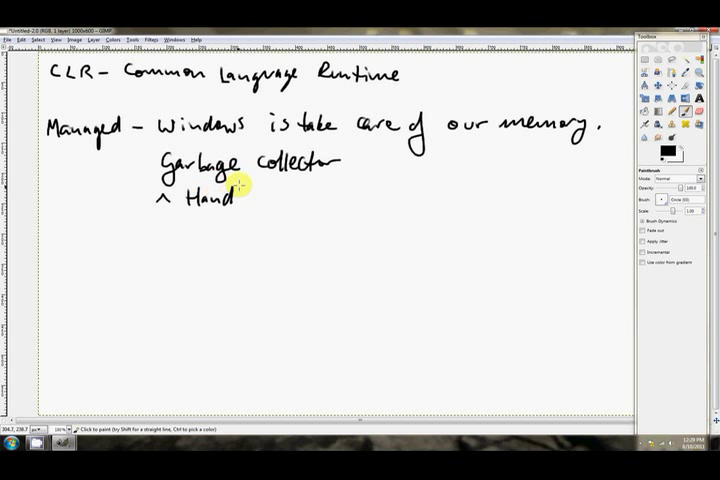
pyautogui.write('les')
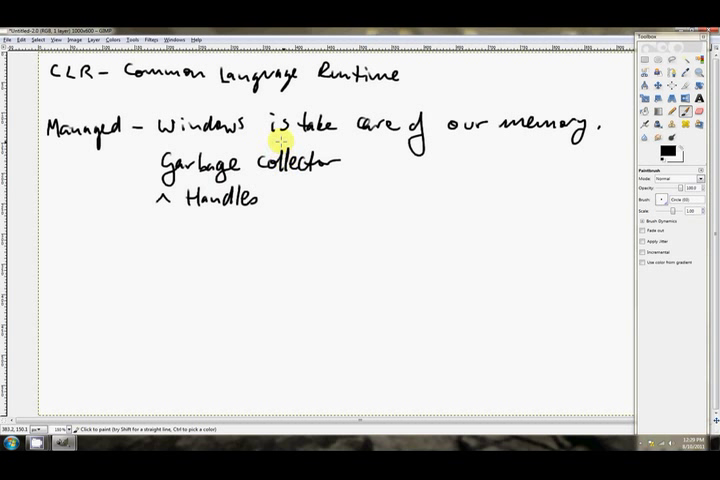
pyautogui.moveTo(222, 164)
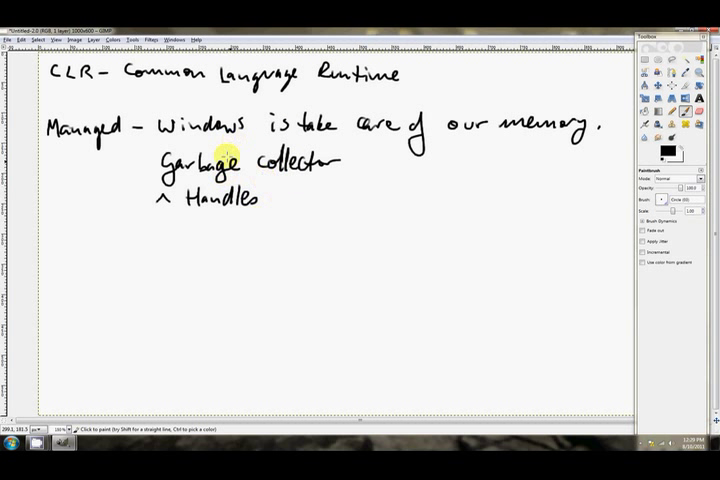
pyautogui.moveTo(82, 156)
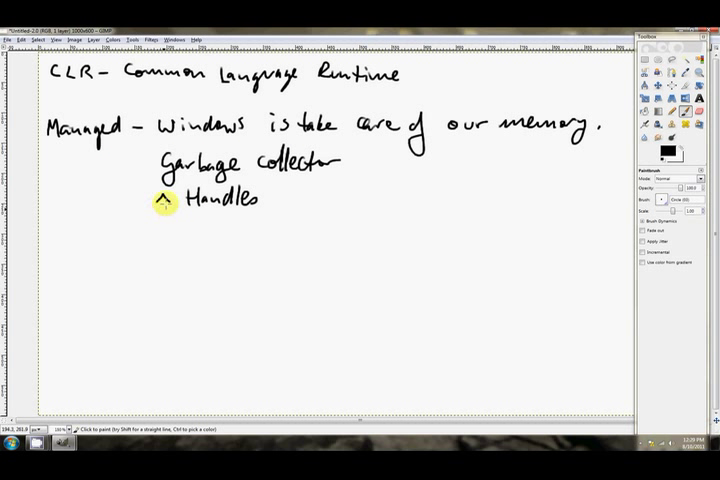
pyautogui.moveTo(116, 256)
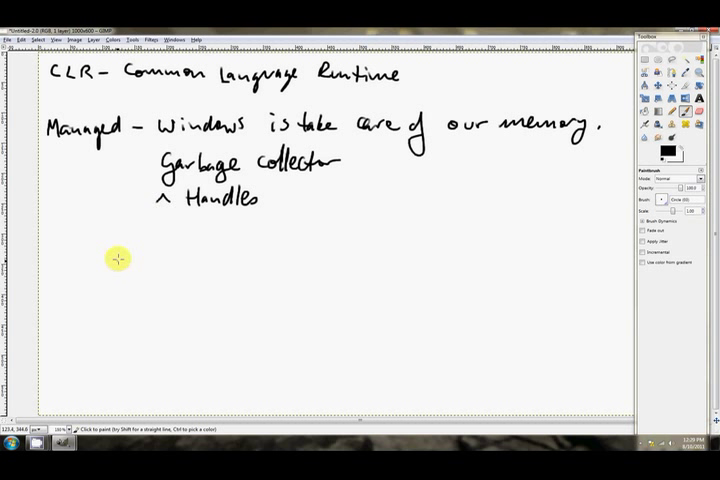
pyautogui.moveTo(150, 230)
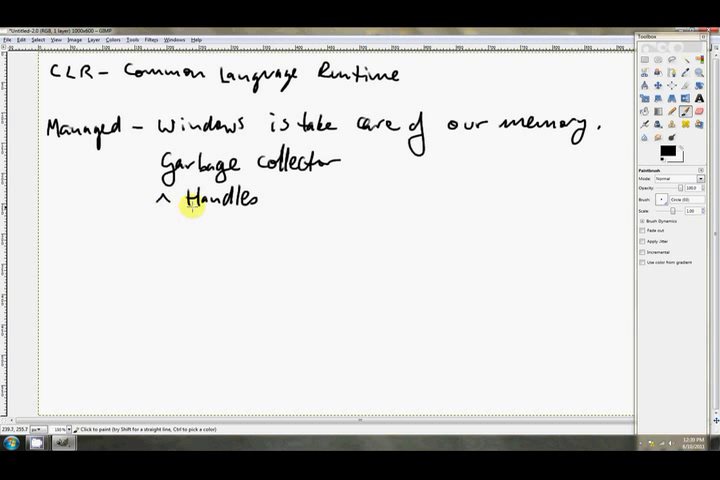
pyautogui.moveTo(182, 256)
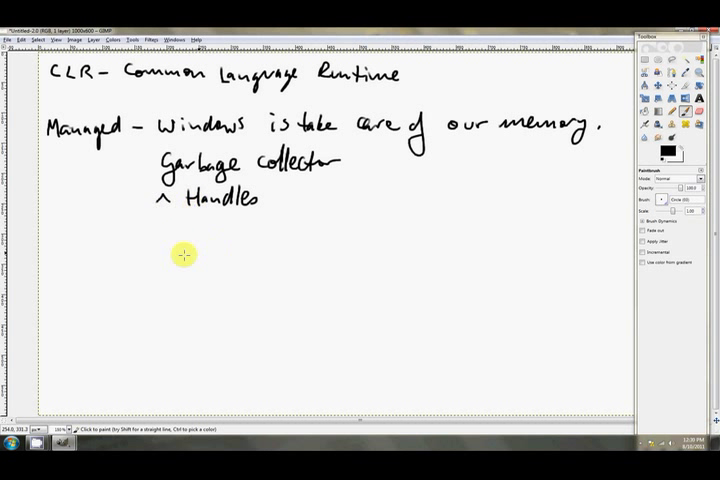
pyautogui.moveTo(184, 210)
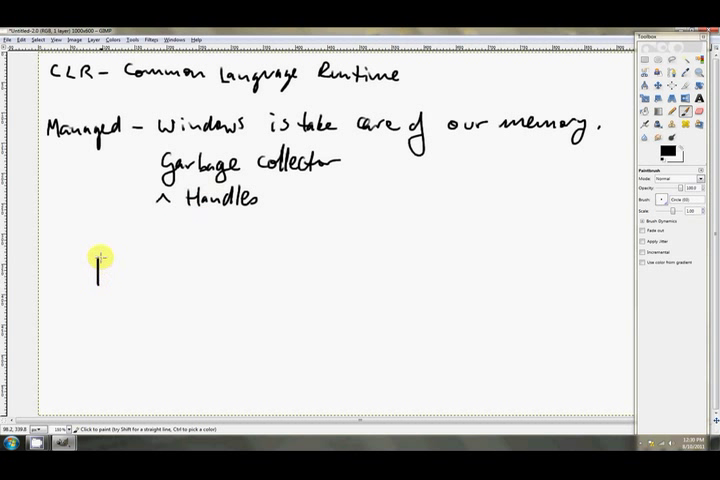
# Draw the long horizontal memory strip outline below the notes
pyautogui.moveTo(98, 264); pyautogui.dragTo(492, 268)
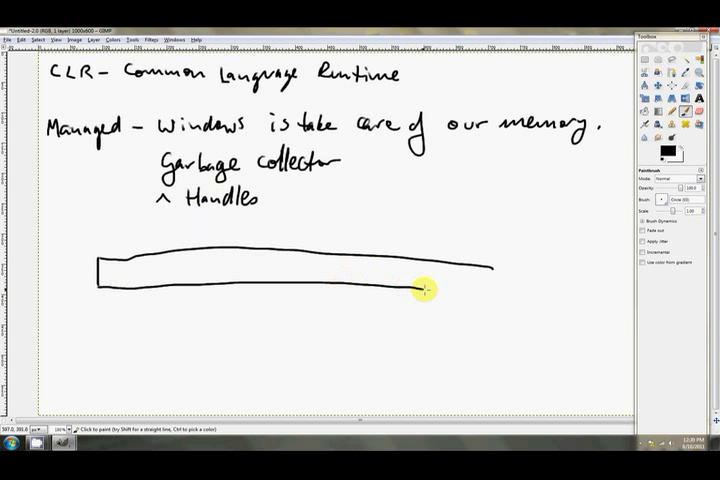
pyautogui.moveTo(420, 290); pyautogui.dragTo(486, 284)
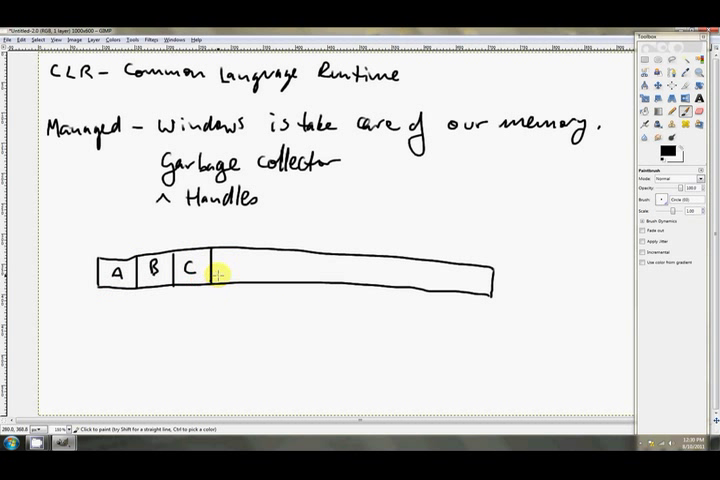
pyautogui.moveTo(476, 256)
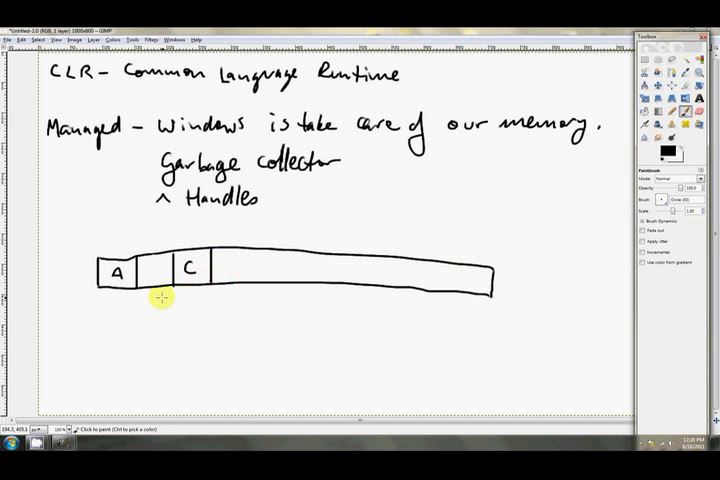
pyautogui.moveTo(156, 288)
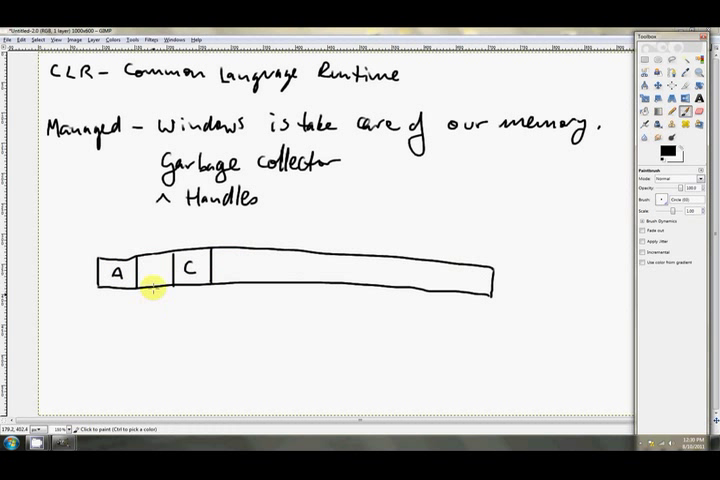
pyautogui.moveTo(176, 294)
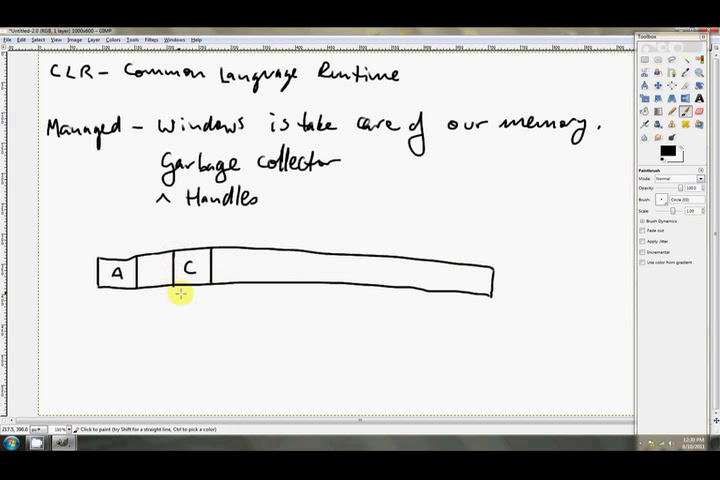
pyautogui.moveTo(136, 298)
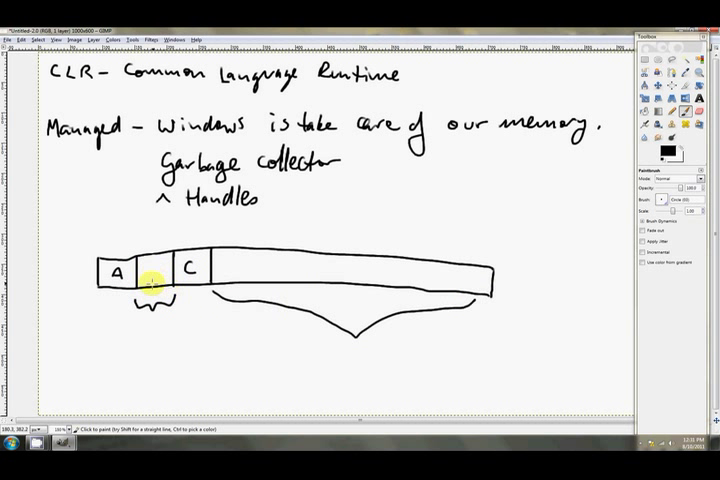
pyautogui.moveTo(288, 268)
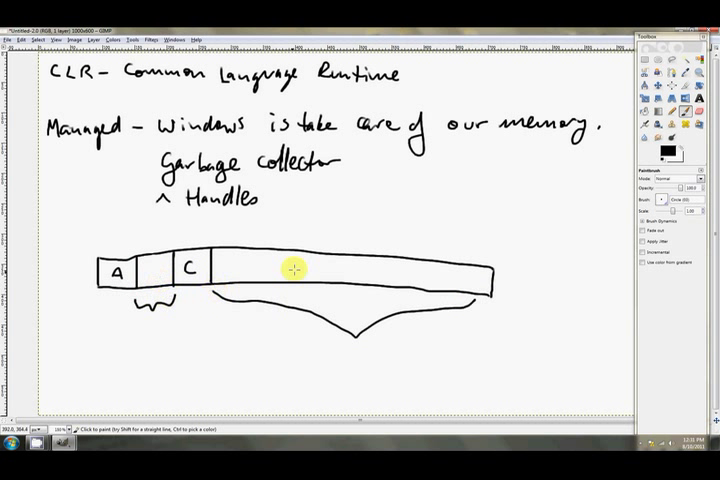
pyautogui.moveTo(368, 270)
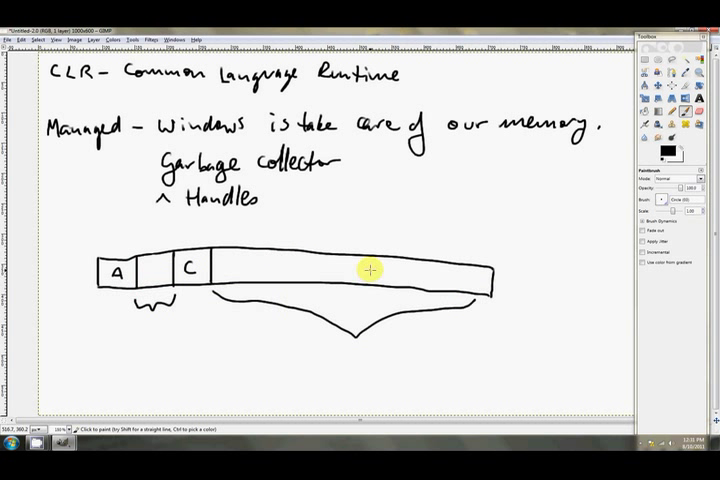
pyautogui.moveTo(196, 196)
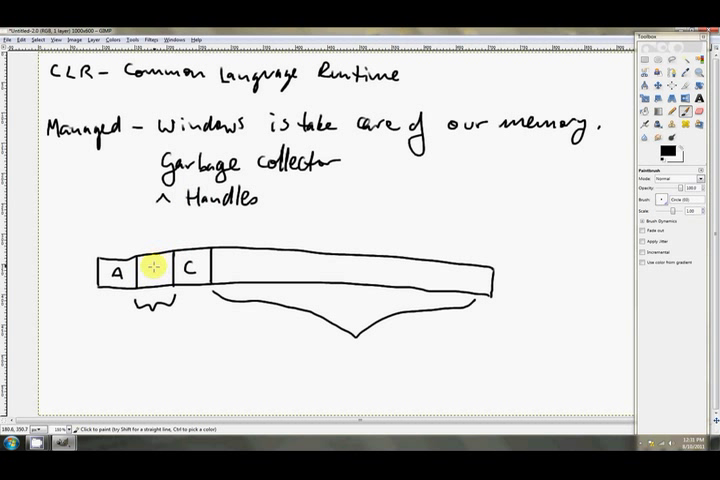
pyautogui.moveTo(156, 272)
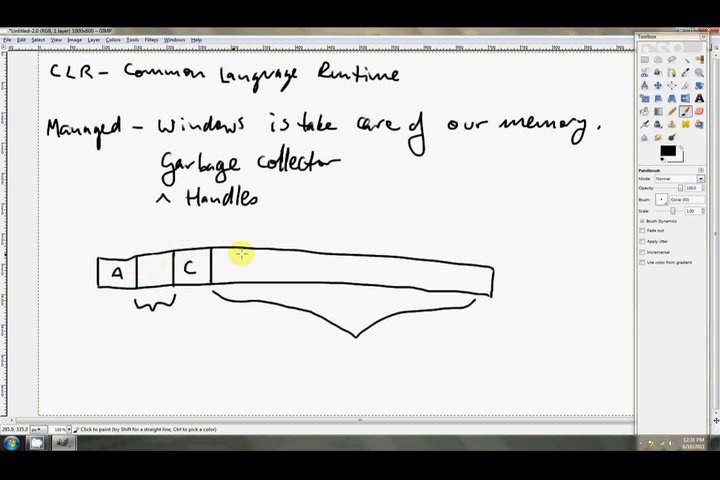
# Write C into the cell right after A so the strip is compacted
pyautogui.click(152, 272)
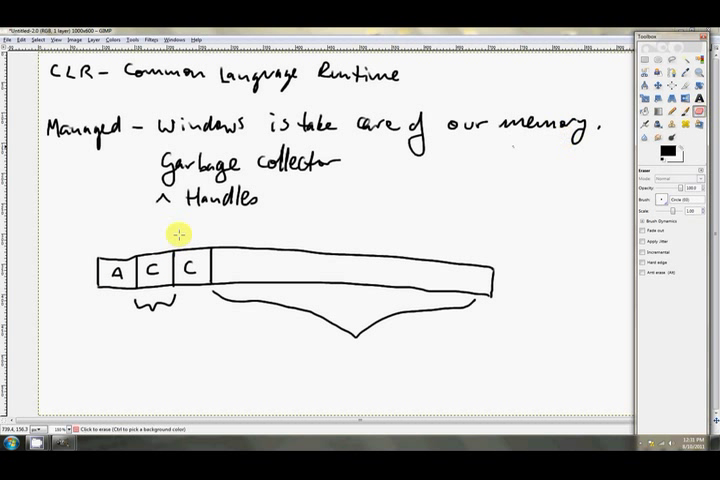
pyautogui.click(190, 268)
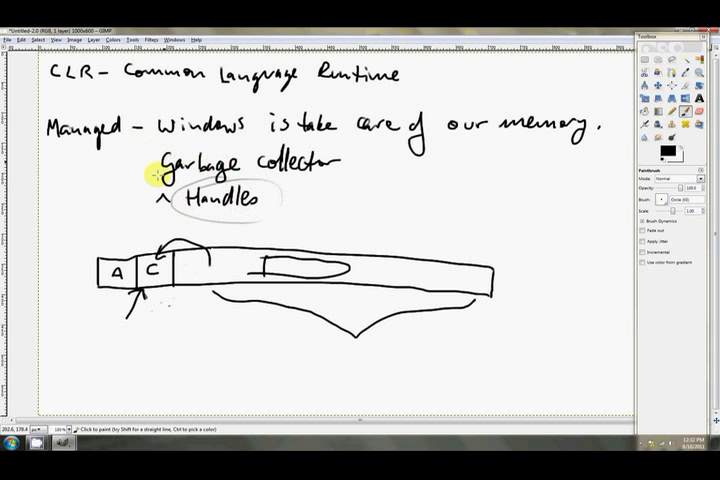
pyautogui.moveTo(206, 208)
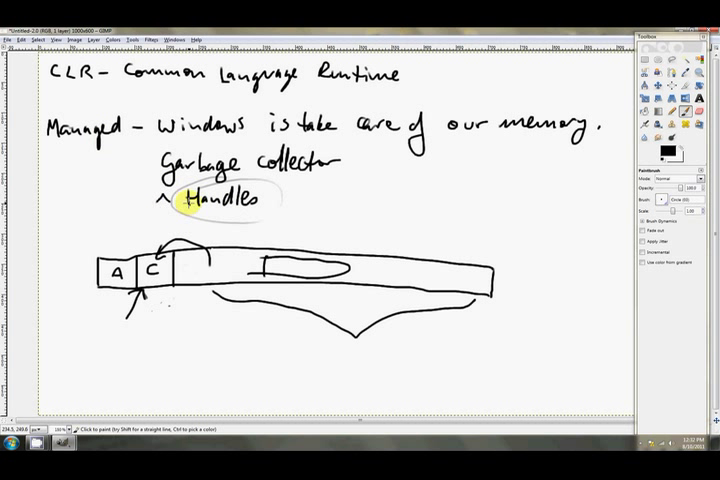
pyautogui.moveTo(374, 212)
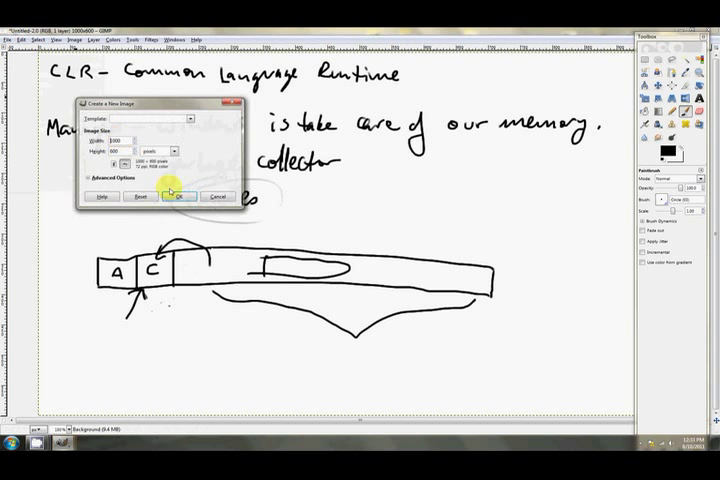
# Create a new blank image, write 'Jpeg' and draw the pixel grid of rows and columns
pyautogui.click(180, 196)
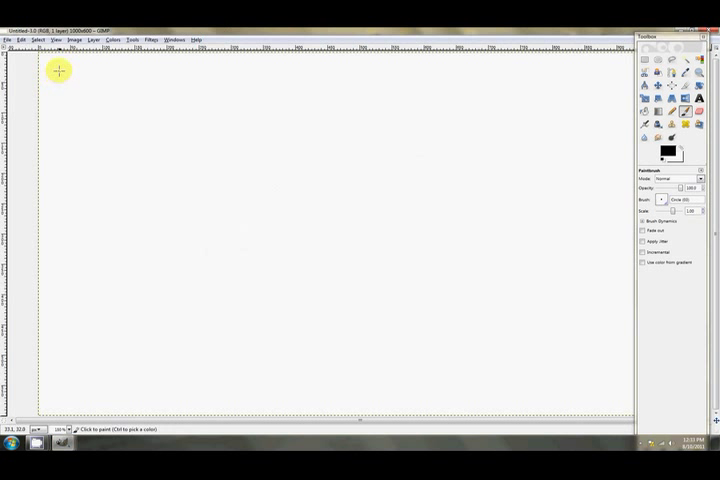
pyautogui.moveTo(56, 68); pyautogui.dragTo(90, 72)
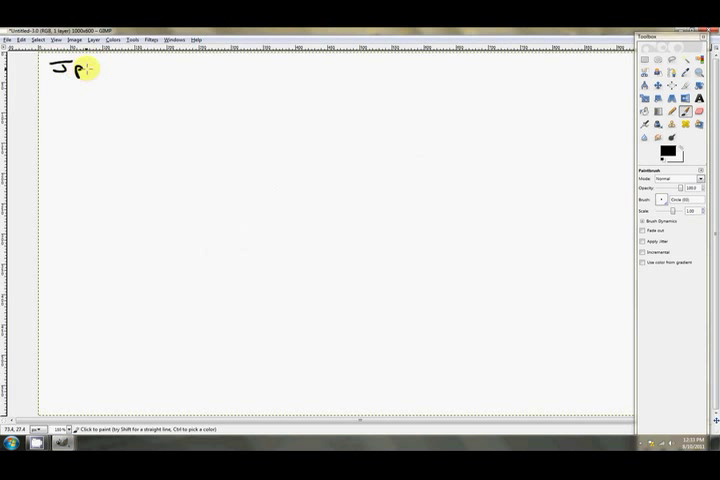
pyautogui.moveTo(78, 76); pyautogui.dragTo(104, 80)
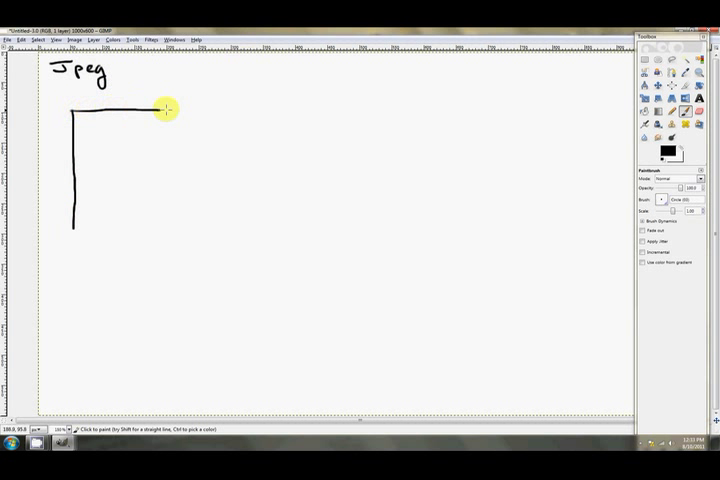
pyautogui.moveTo(164, 104); pyautogui.dragTo(320, 104)
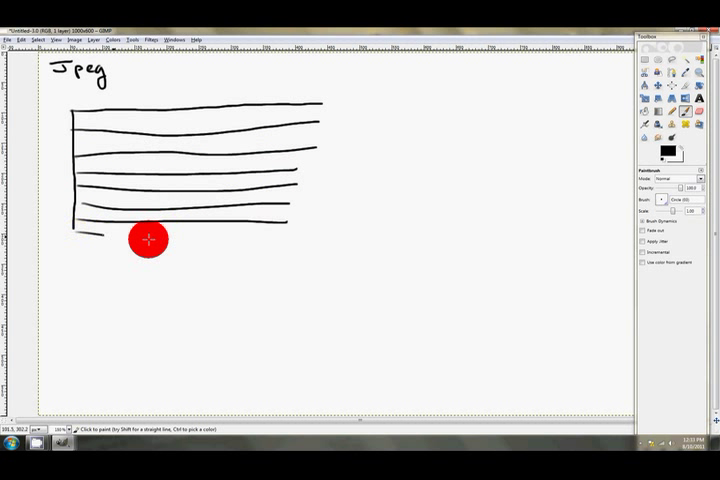
pyautogui.moveTo(130, 240); pyautogui.dragTo(220, 120)
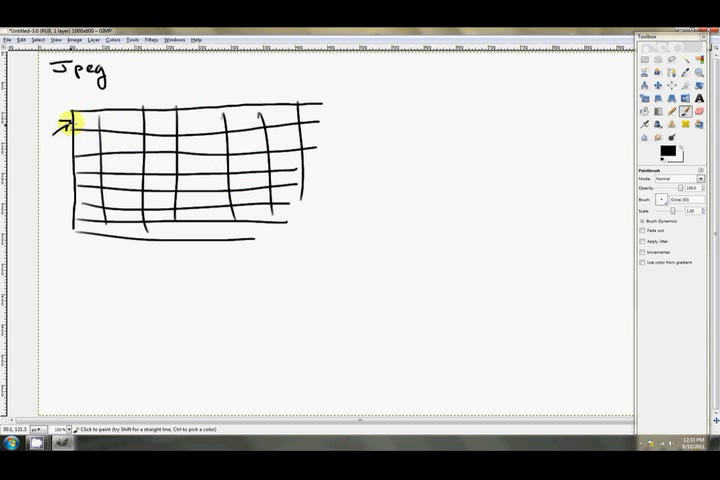
pyautogui.moveTo(376, 312)
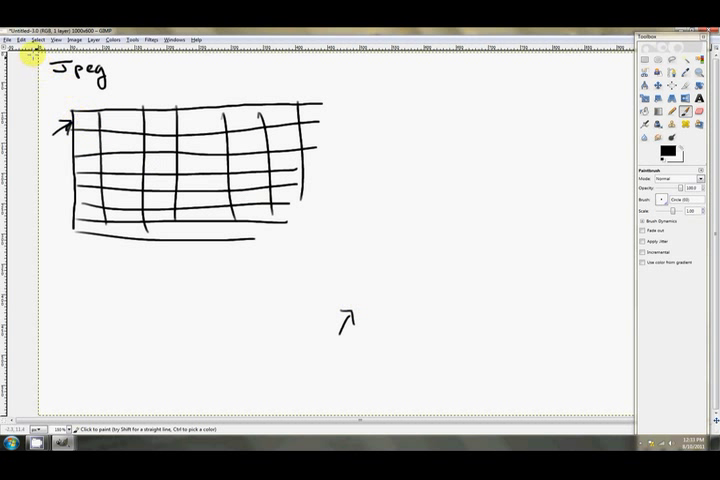
pyautogui.moveTo(96, 268)
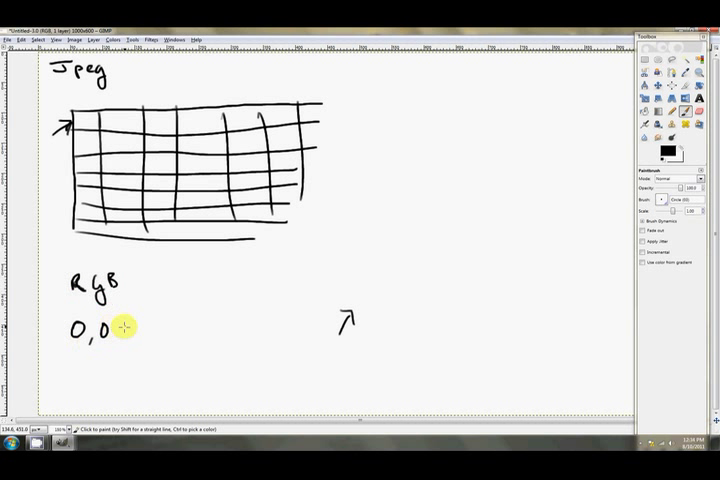
# Finish the RGB notes '0,0,0 = Black' and '255,255,255 = White', then start the red value 255,0,0
pyautogui.click(128, 328)
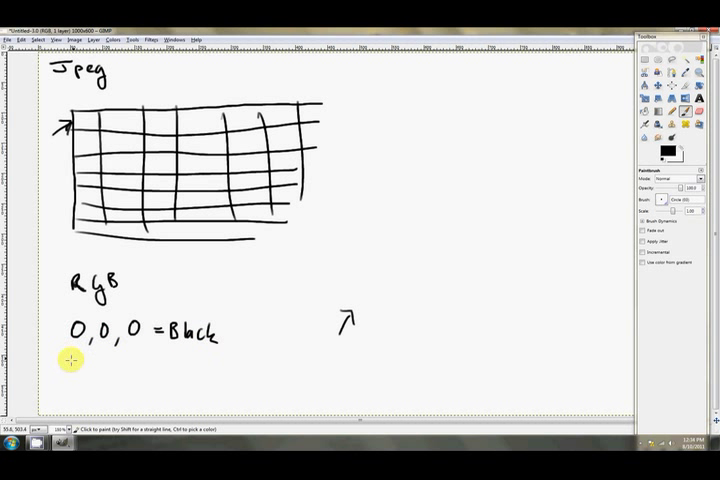
pyautogui.write('255,255,255 =')
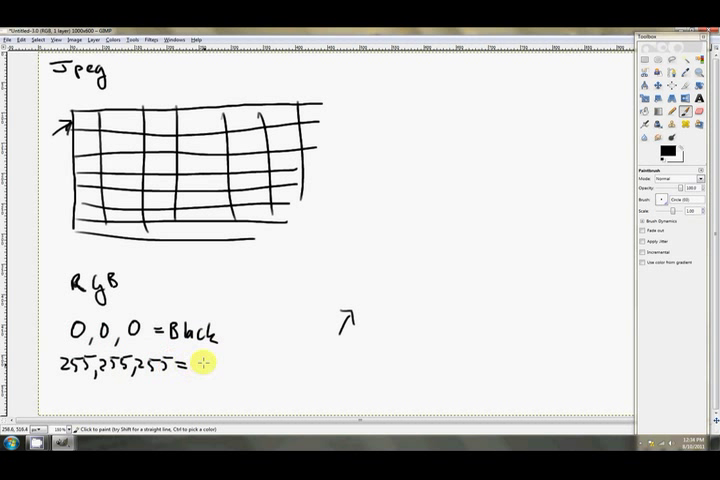
pyautogui.write('White')
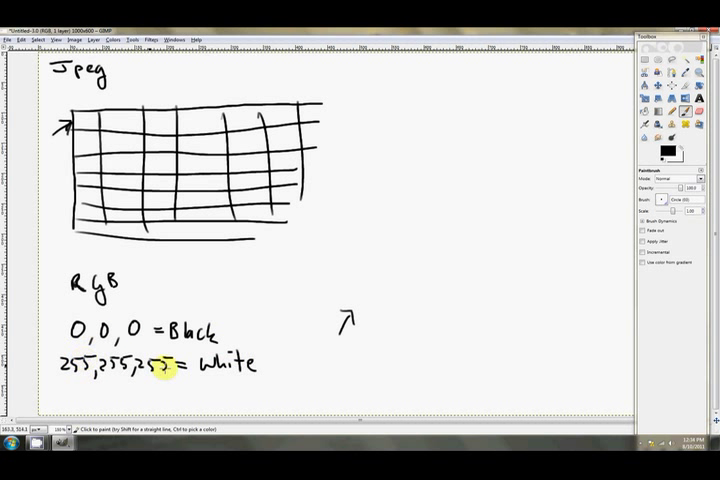
pyautogui.moveTo(332, 268)
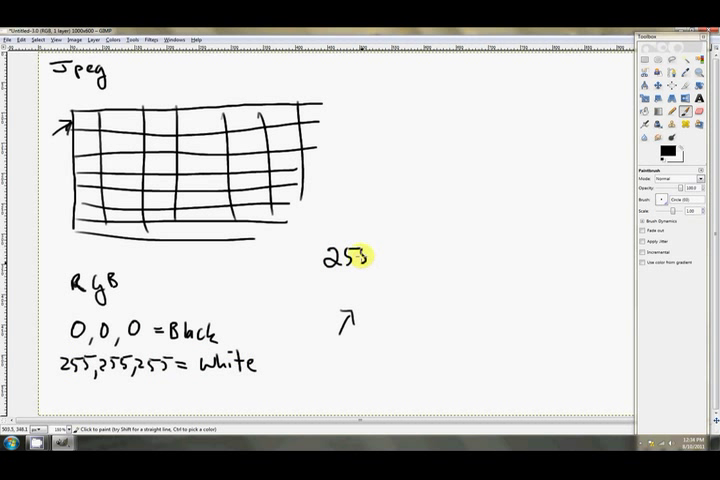
pyautogui.click(400, 272)
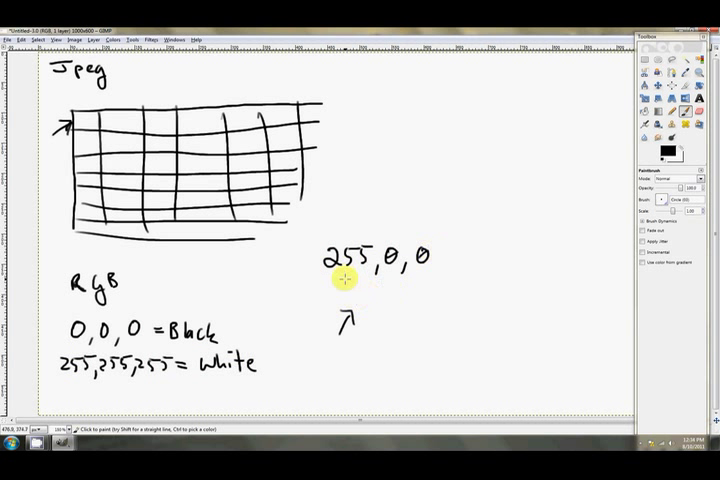
pyautogui.moveTo(52, 280)
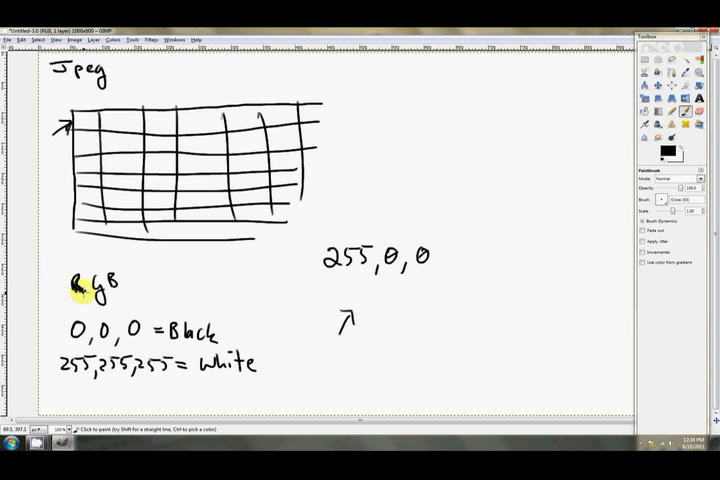
# Scribble out the RGB label and begin the circled '24 bpp RGB' note at the top
pyautogui.moveTo(72, 280); pyautogui.dragTo(118, 296)
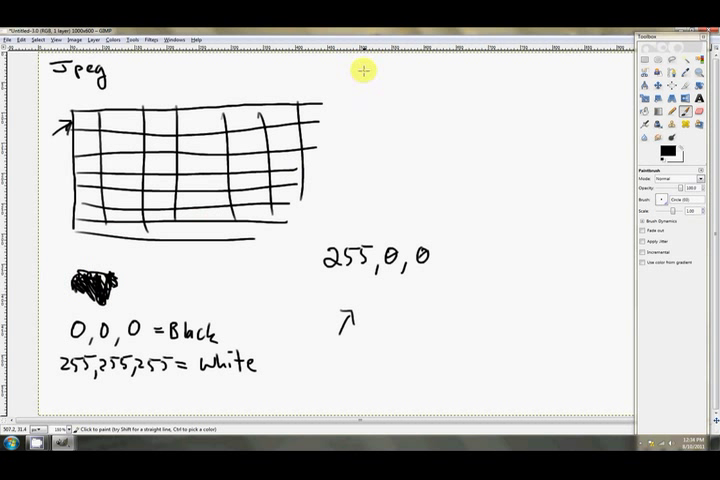
pyautogui.click(356, 80)
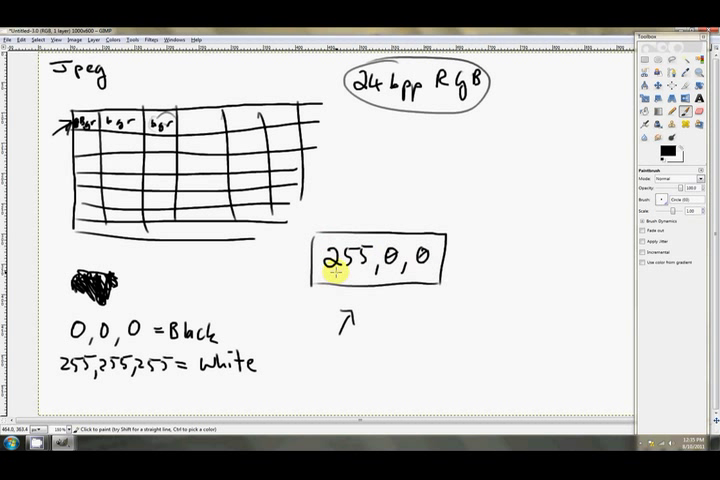
# Handwrite the examples 0,255,0, 0,0,255, 0,255,255 and 64,82,123 beside the boxed red value
pyautogui.click(410, 328)
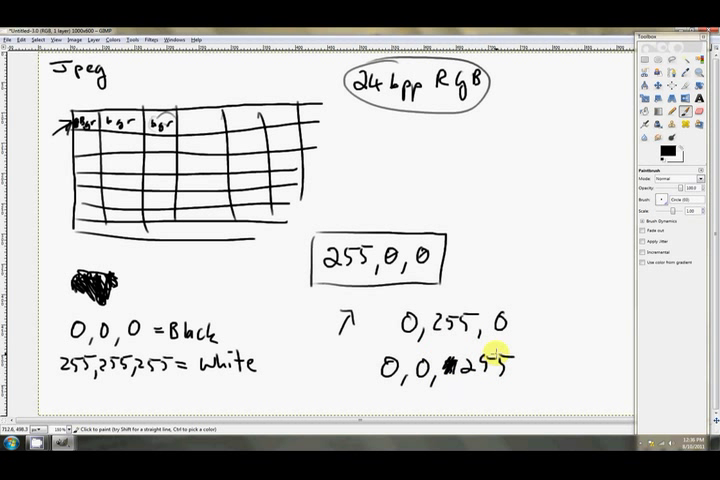
pyautogui.click(466, 152)
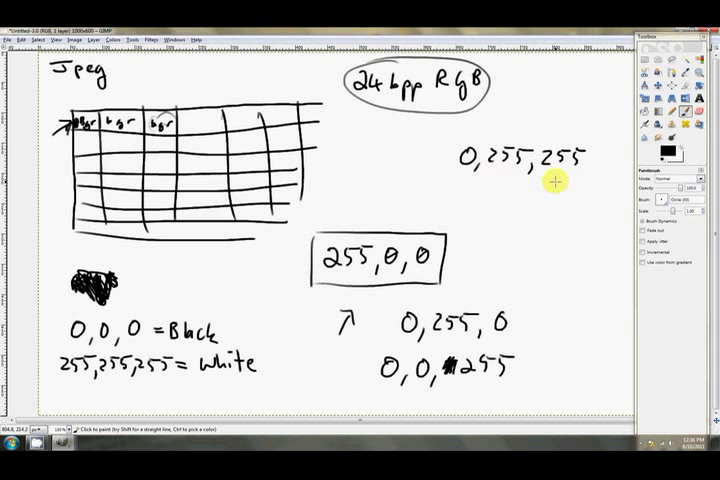
pyautogui.moveTo(544, 192)
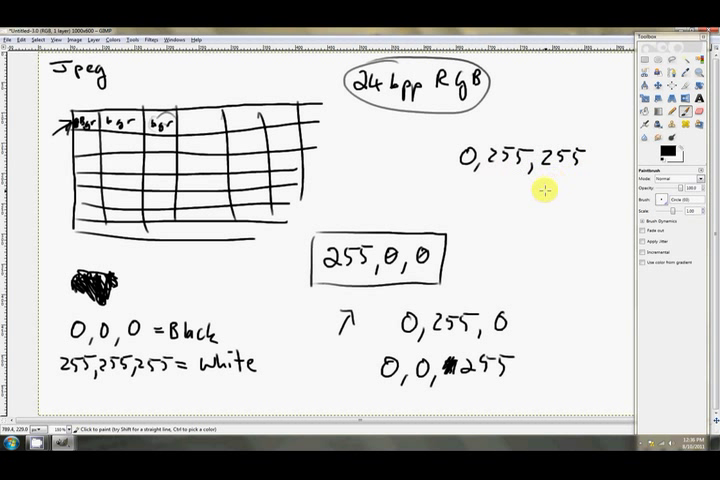
pyautogui.moveTo(112, 90)
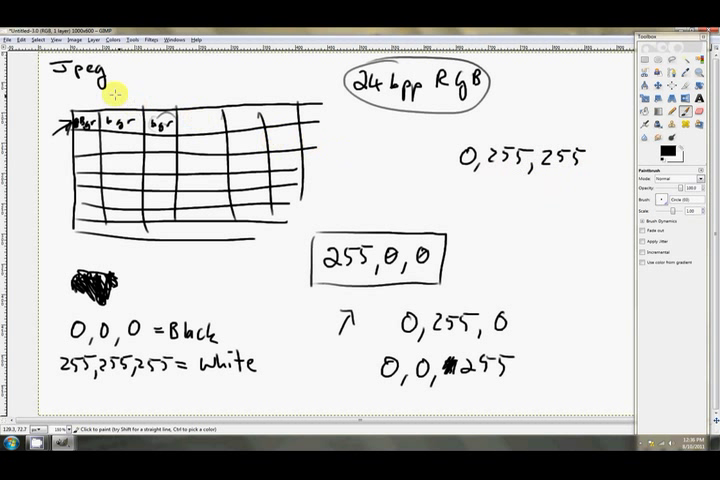
pyautogui.moveTo(504, 162)
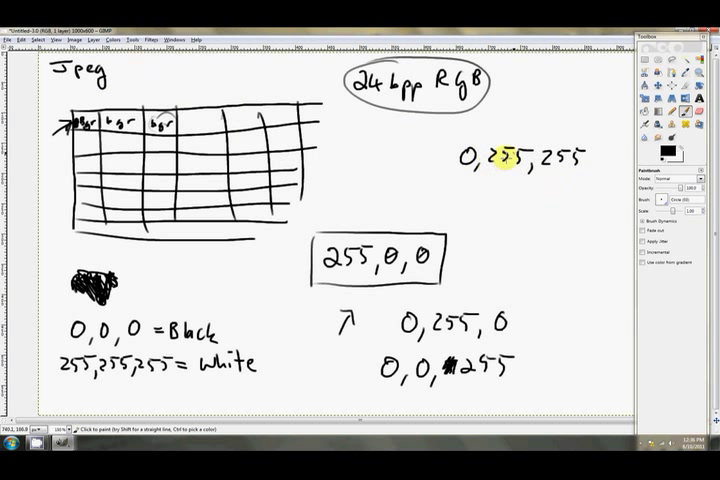
pyautogui.click(470, 212)
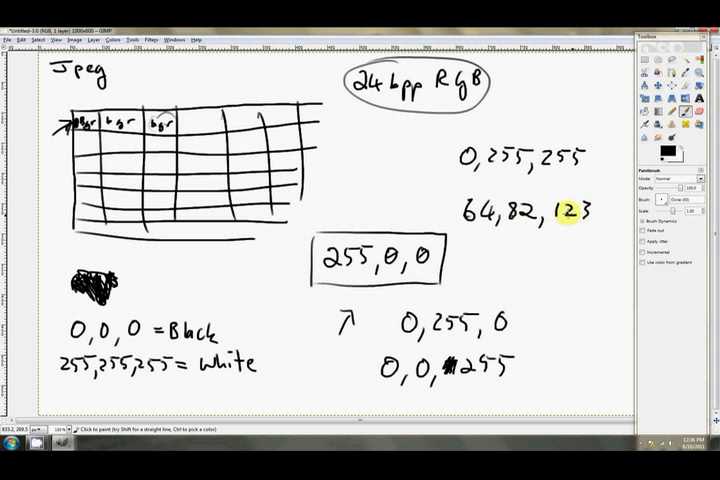
pyautogui.moveTo(358, 156)
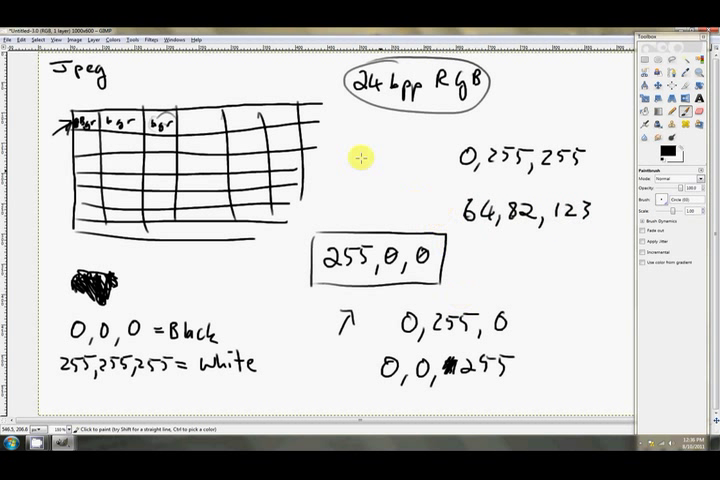
pyautogui.click(76, 128)
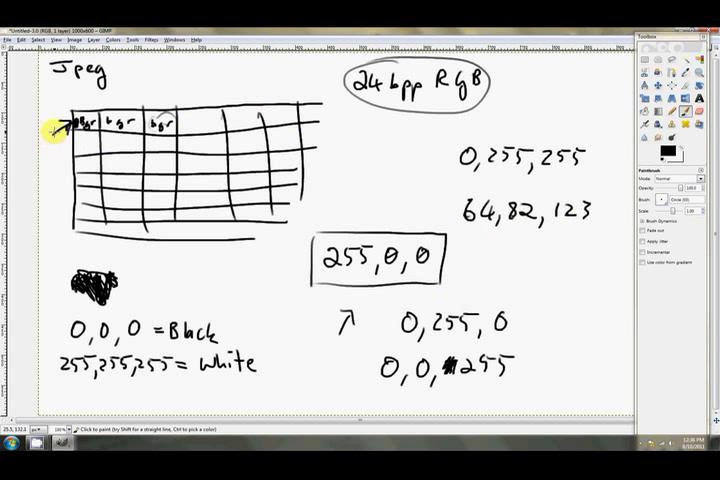
pyautogui.click(62, 130)
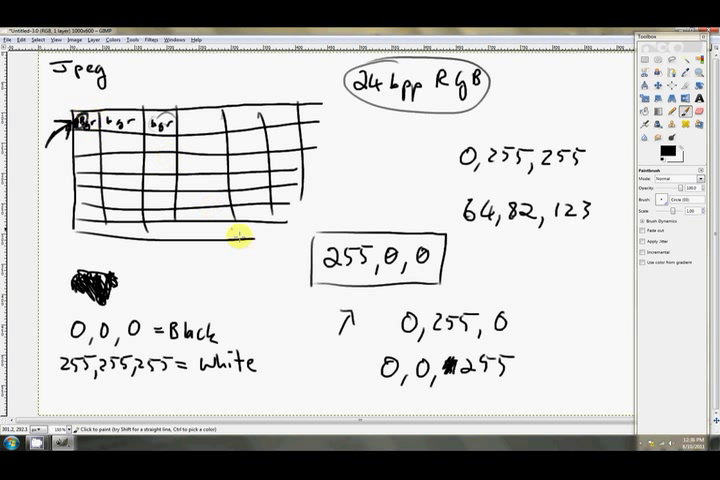
pyautogui.moveTo(576, 138)
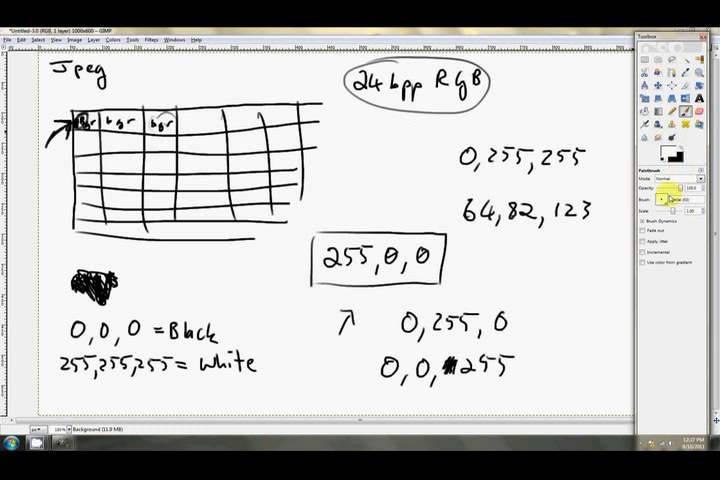
# Erase the boxed 255,0,0 and the 0,255,0 and 0,0,255 values with a large eraser brush
pyautogui.click(414, 326)
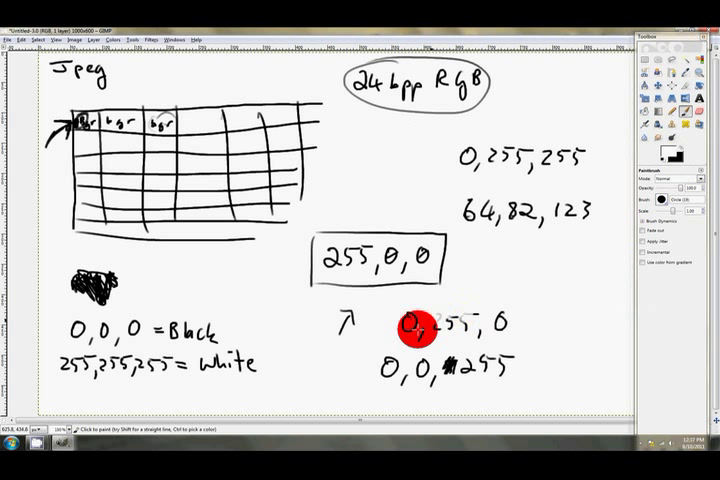
pyautogui.moveTo(414, 324); pyautogui.dragTo(378, 370)
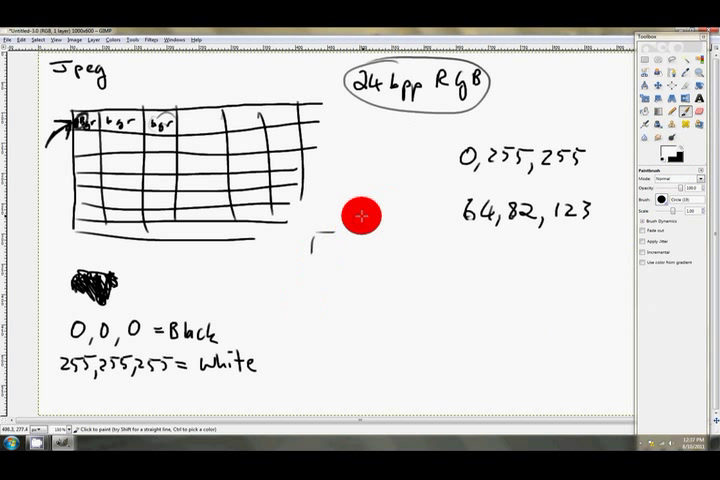
pyautogui.moveTo(524, 152)
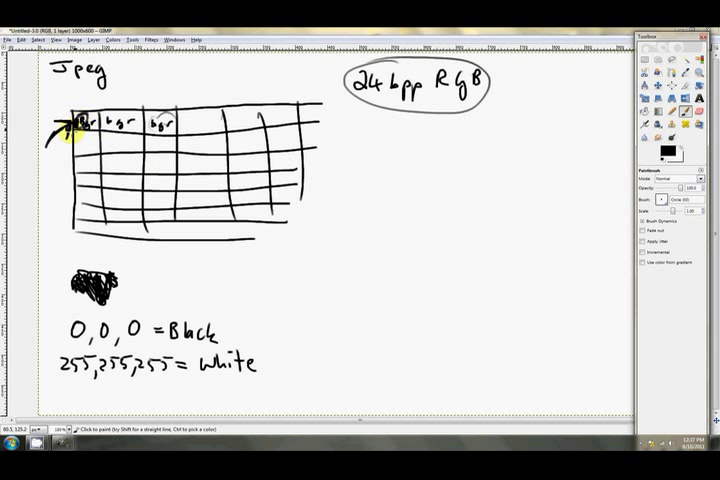
pyautogui.moveTo(352, 172)
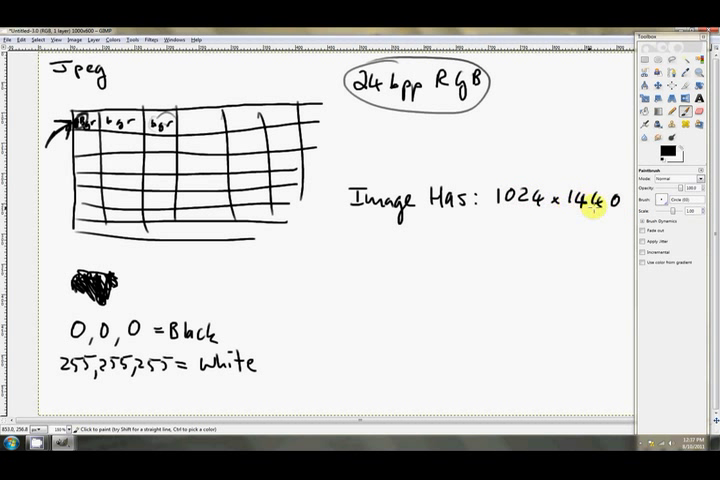
pyautogui.moveTo(344, 248)
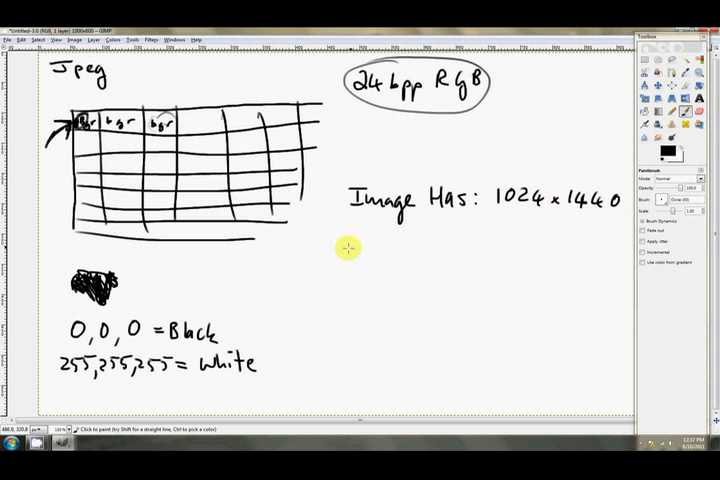
# Write the byte count line starting with '1024' for '1024 x 1440 x 3 bytes' below the dimensions
pyautogui.click(88, 126)
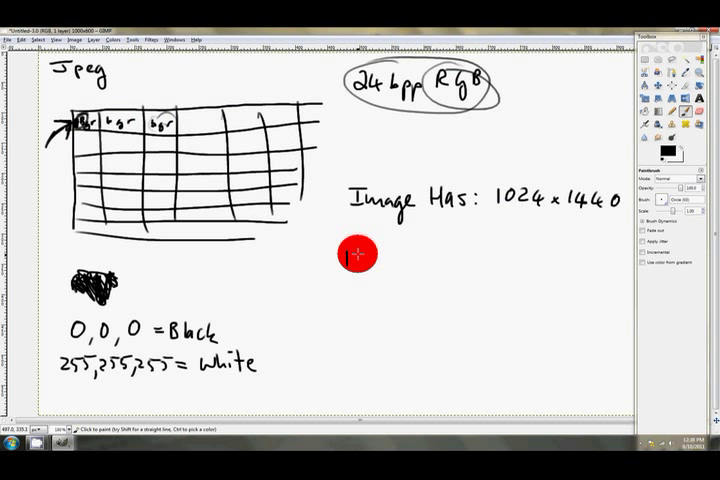
pyautogui.write('1024 x 1440 x 3 bytes.')
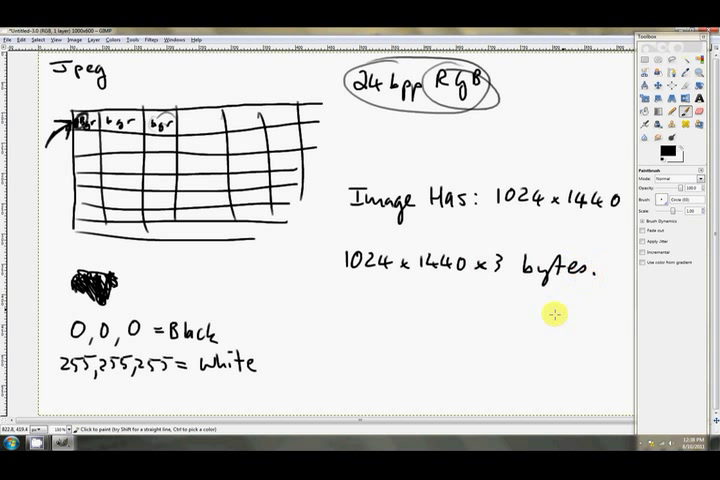
pyautogui.moveTo(514, 276)
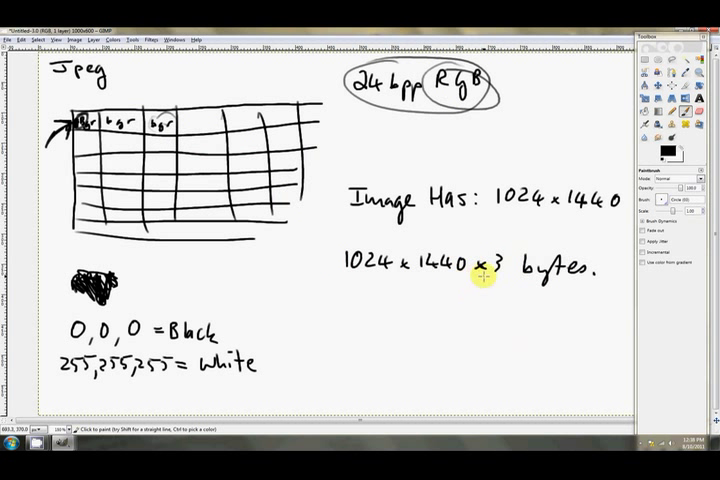
pyautogui.moveTo(356, 278)
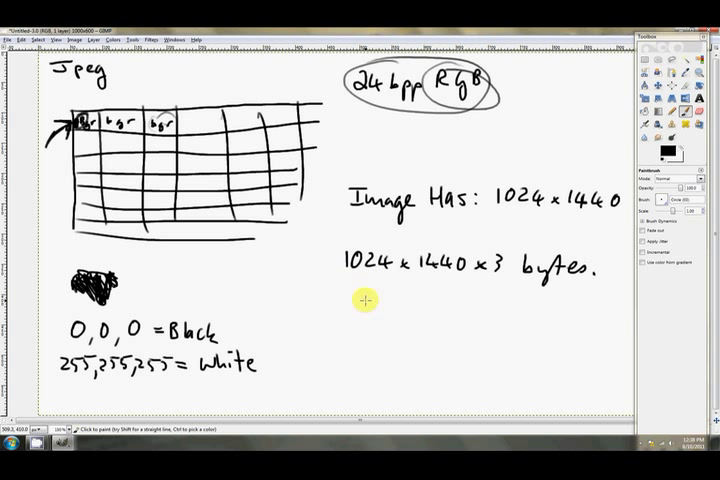
pyautogui.moveTo(232, 372)
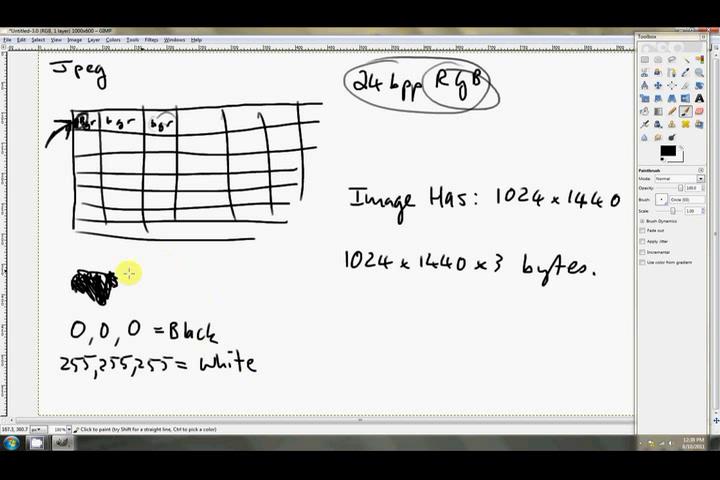
pyautogui.moveTo(304, 292)
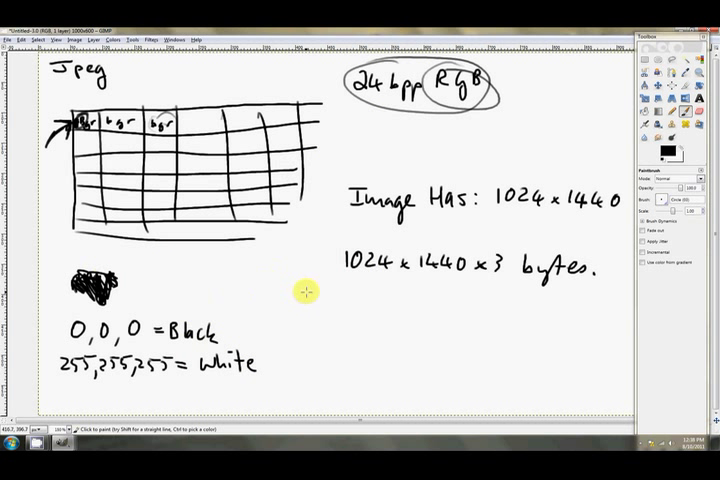
pyautogui.moveTo(296, 292)
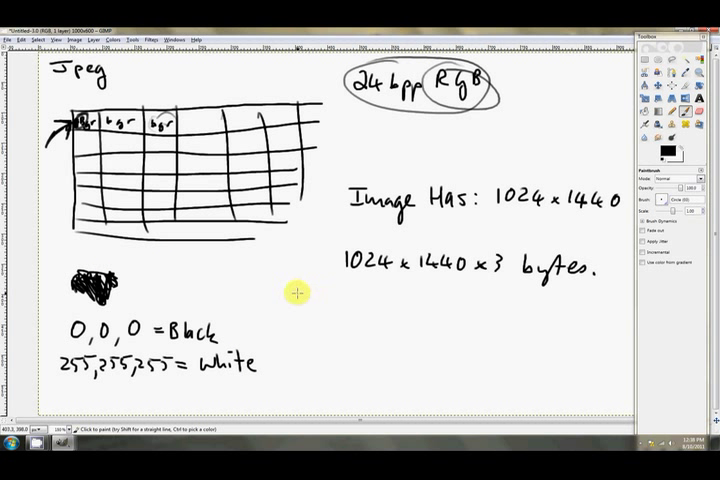